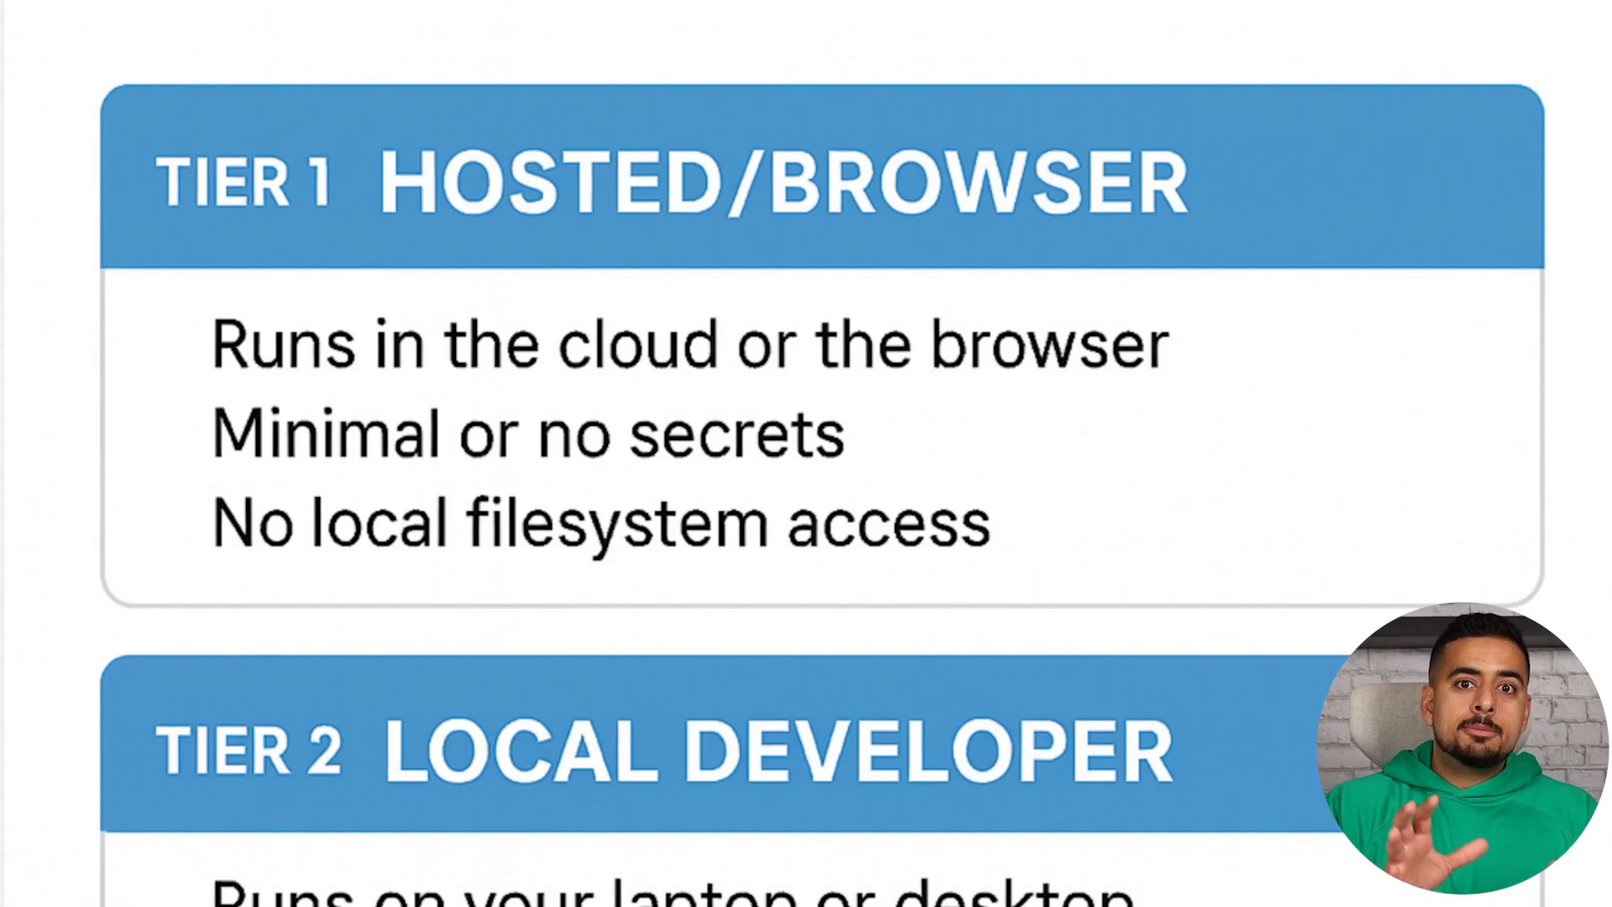
- Show the chat's add-files-and-tools options to reach the connected sources list with Google Drive on
scroll(down, 3)
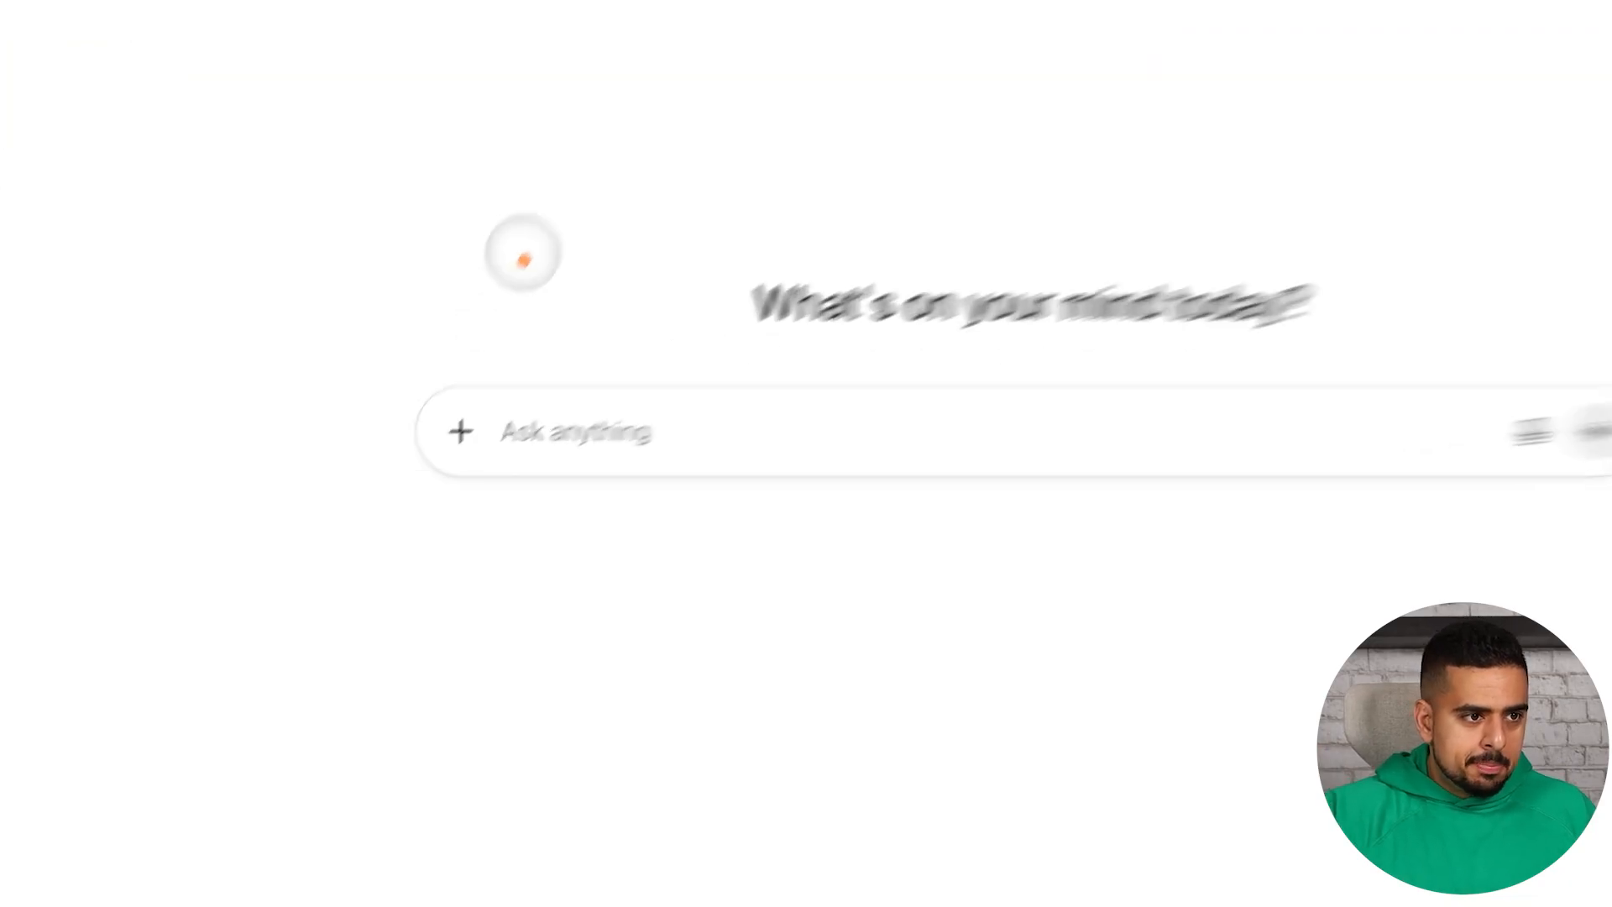
mouse_move(516, 382)
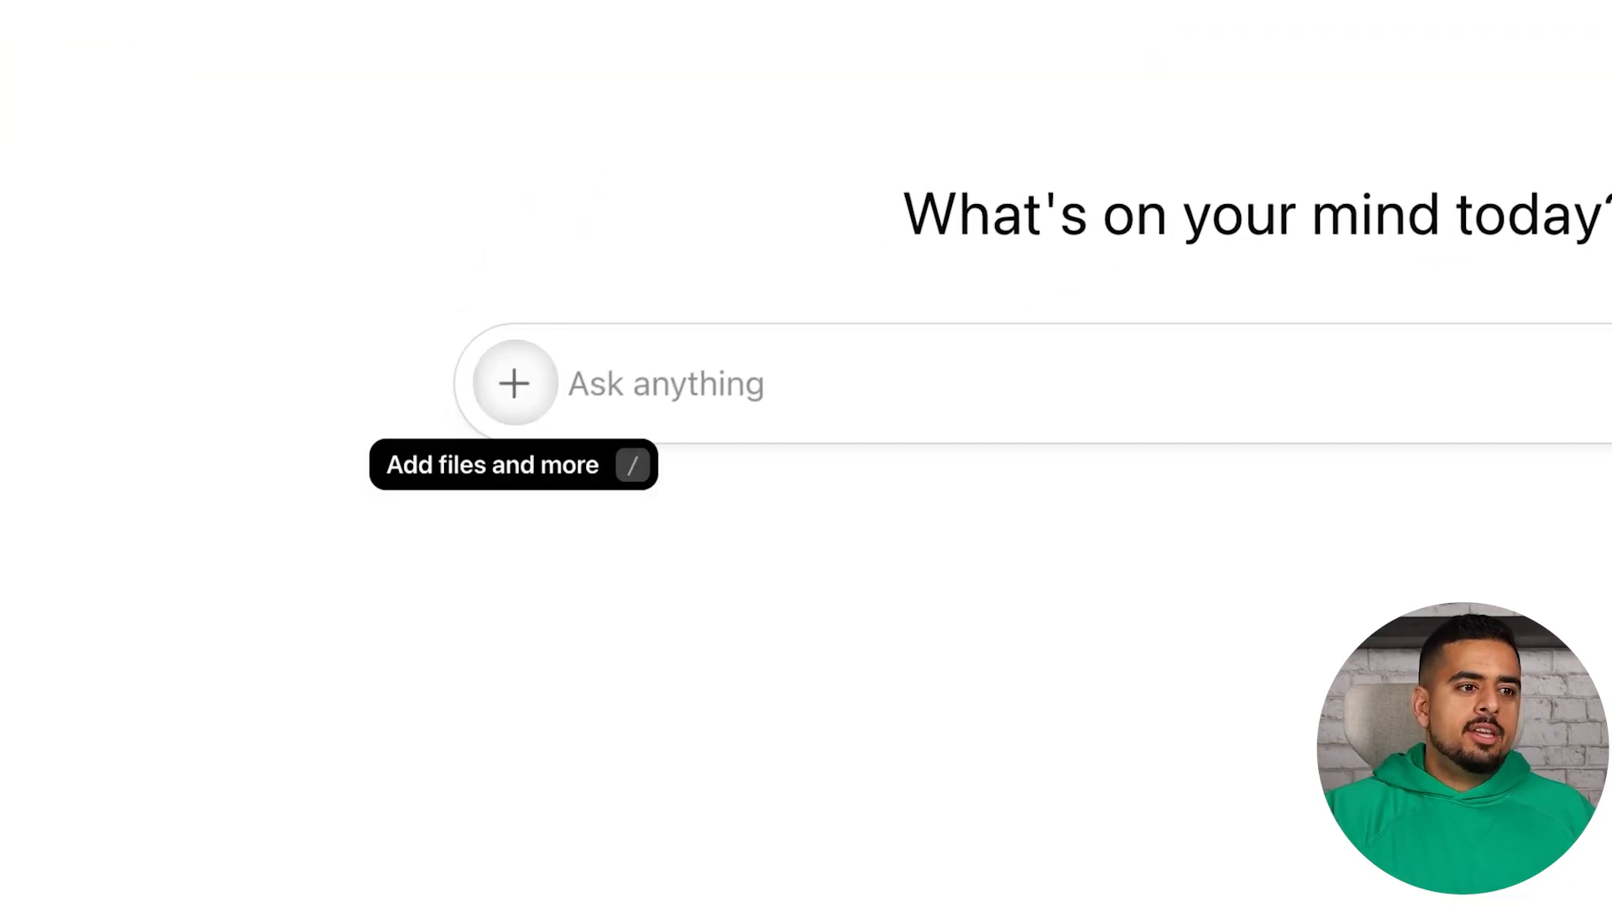
click(514, 383)
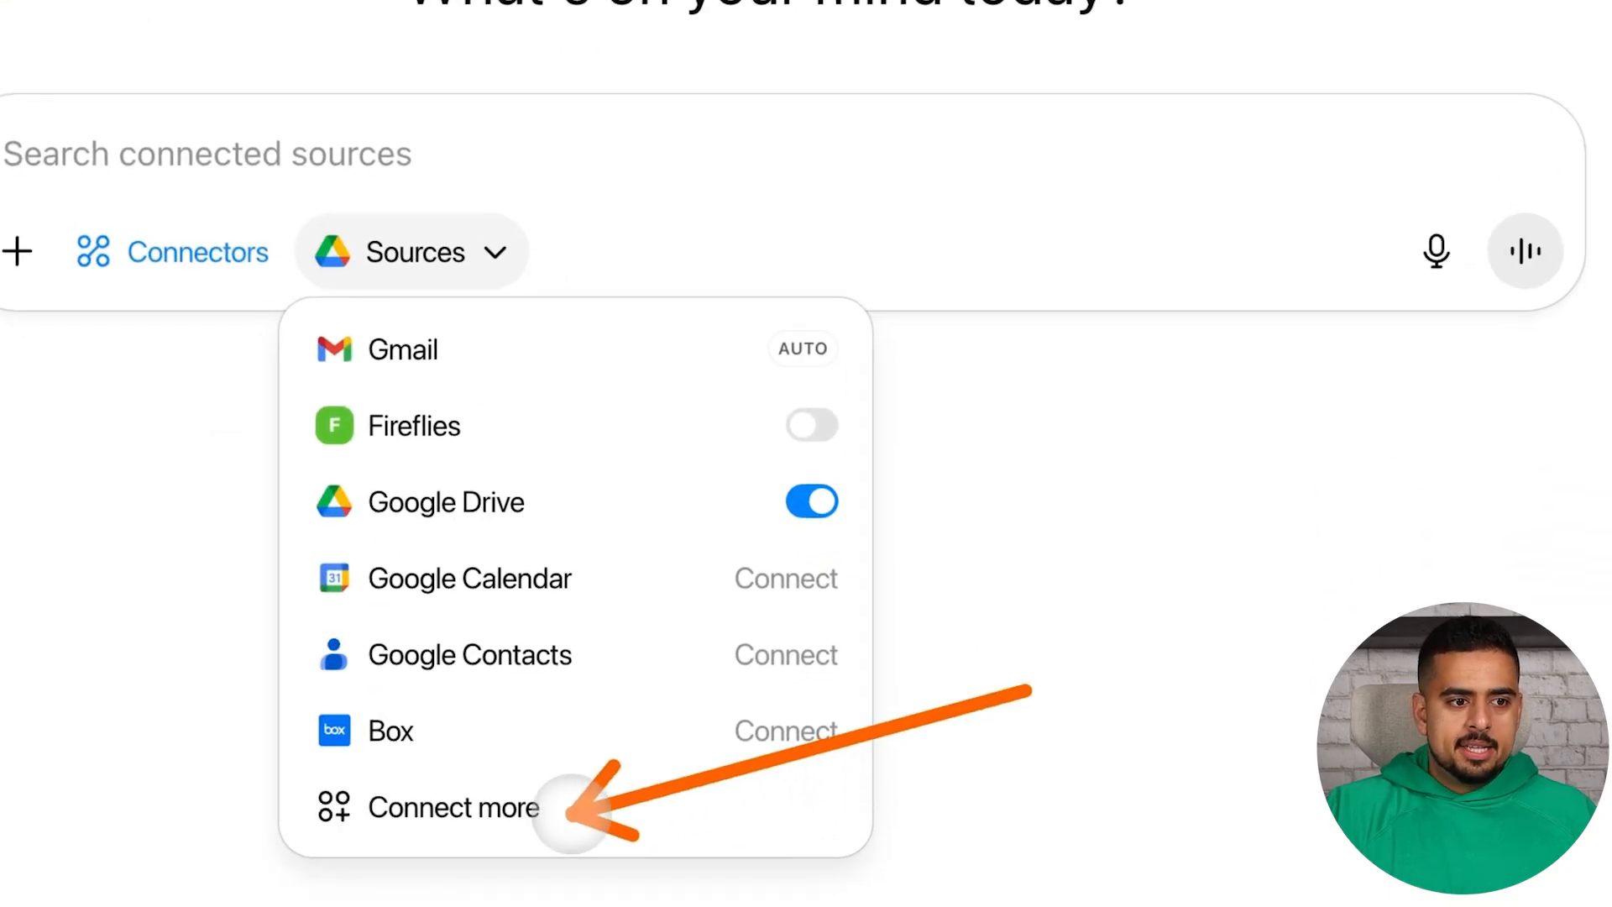
- Go to Settings > Connectors via Connect more and start creating a custom connector
click(454, 809)
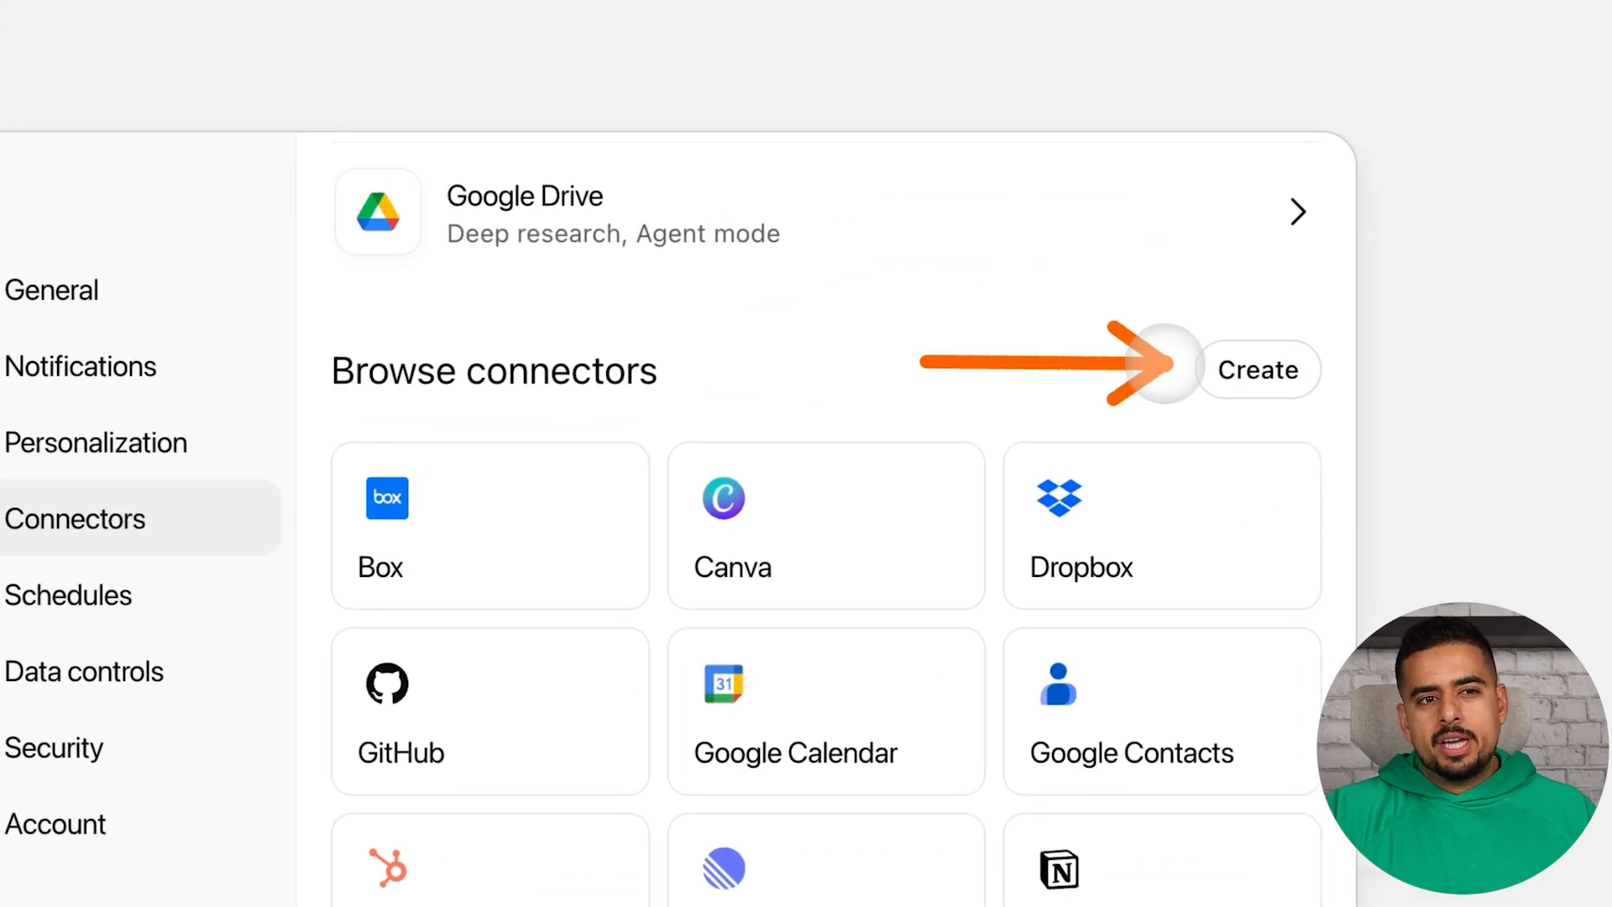
click(1260, 370)
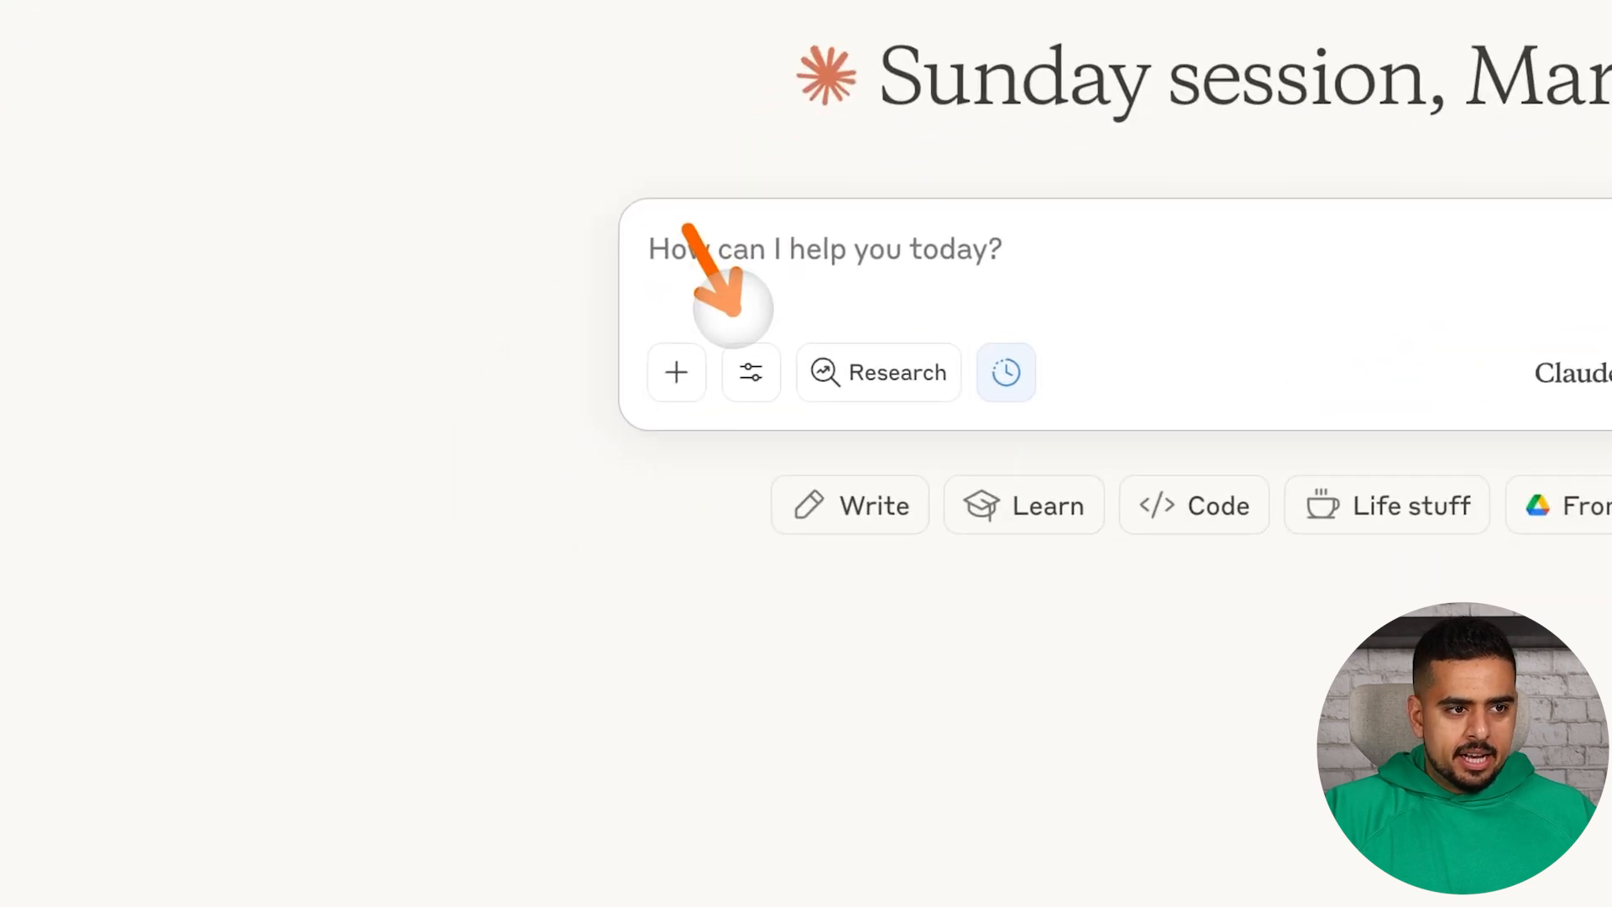
- Bring up the chat's tools and connectors options and the web connectors directory
click(751, 373)
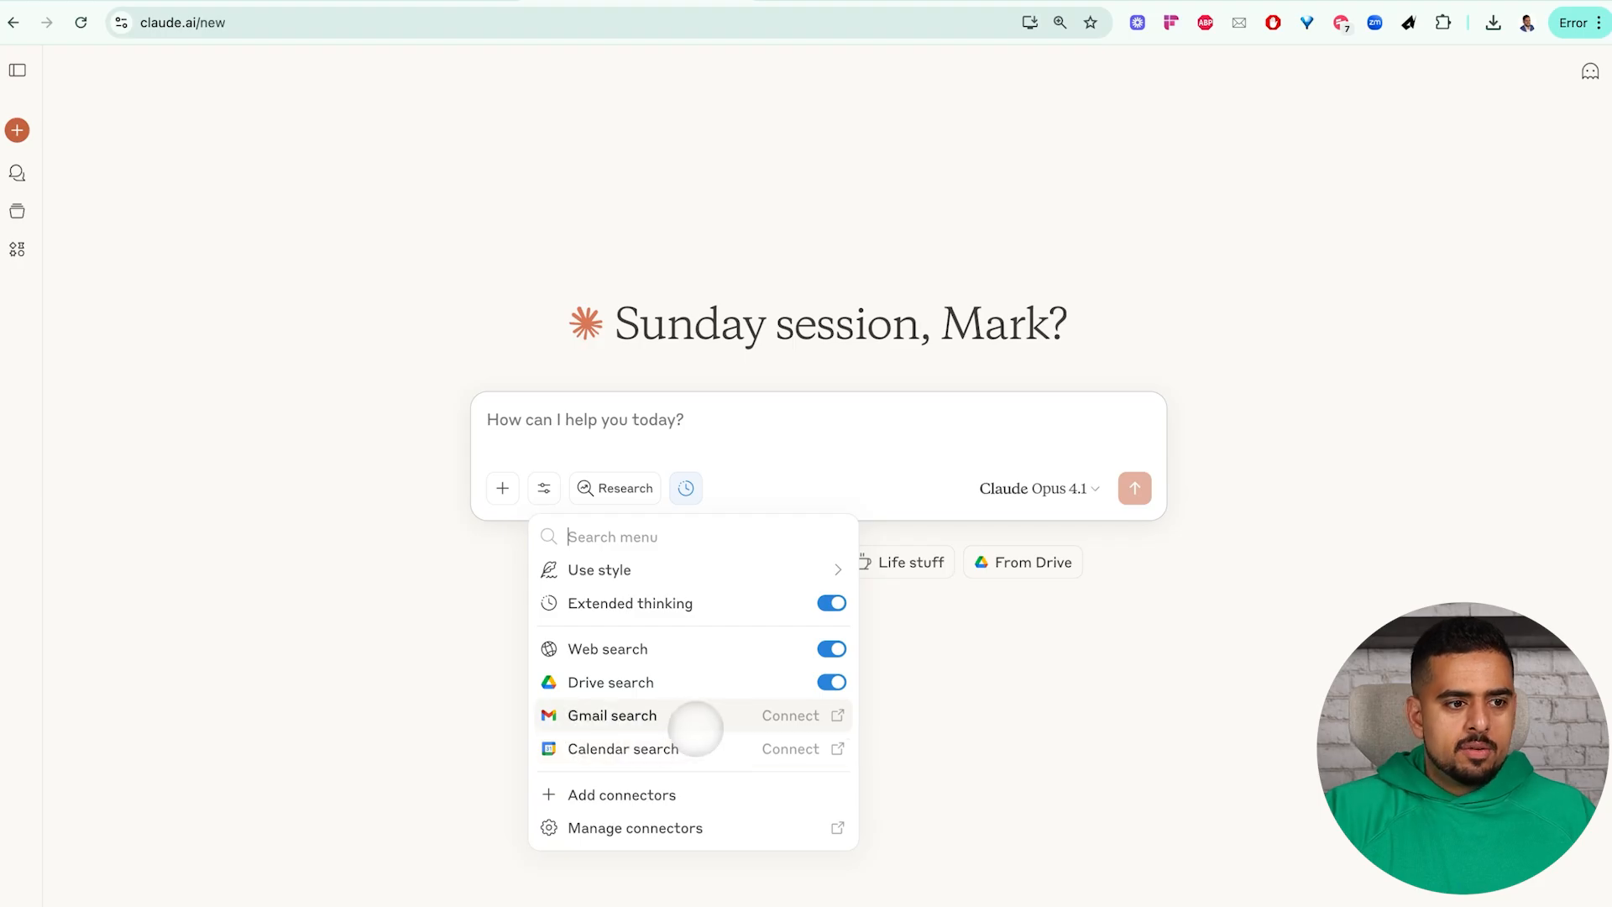
mouse_move(643, 800)
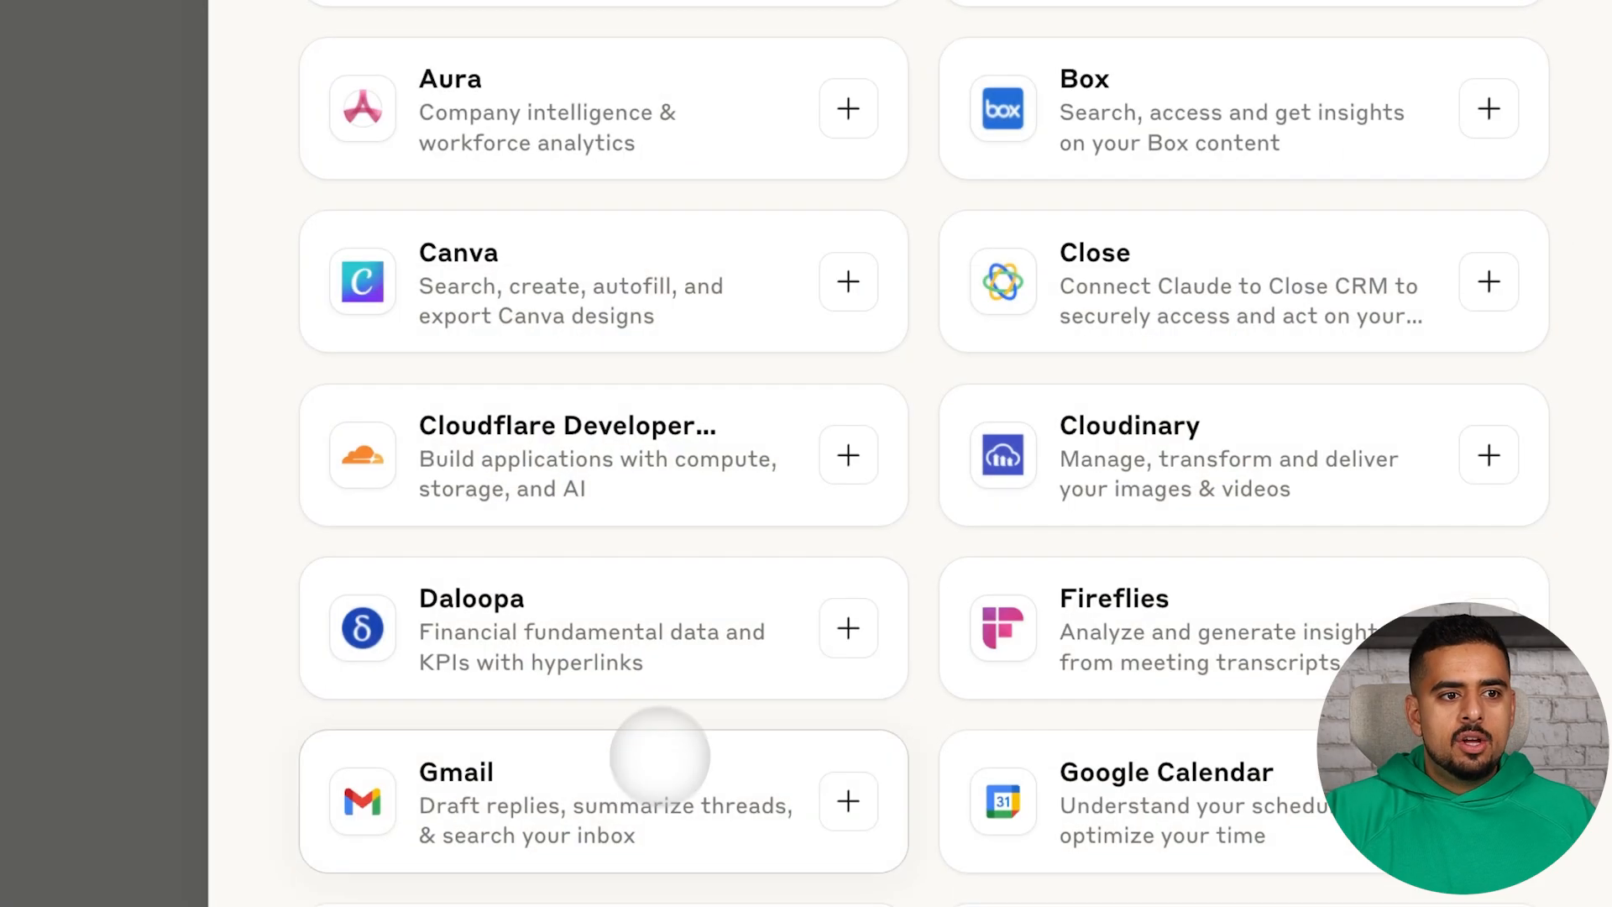
scroll(down, 3)
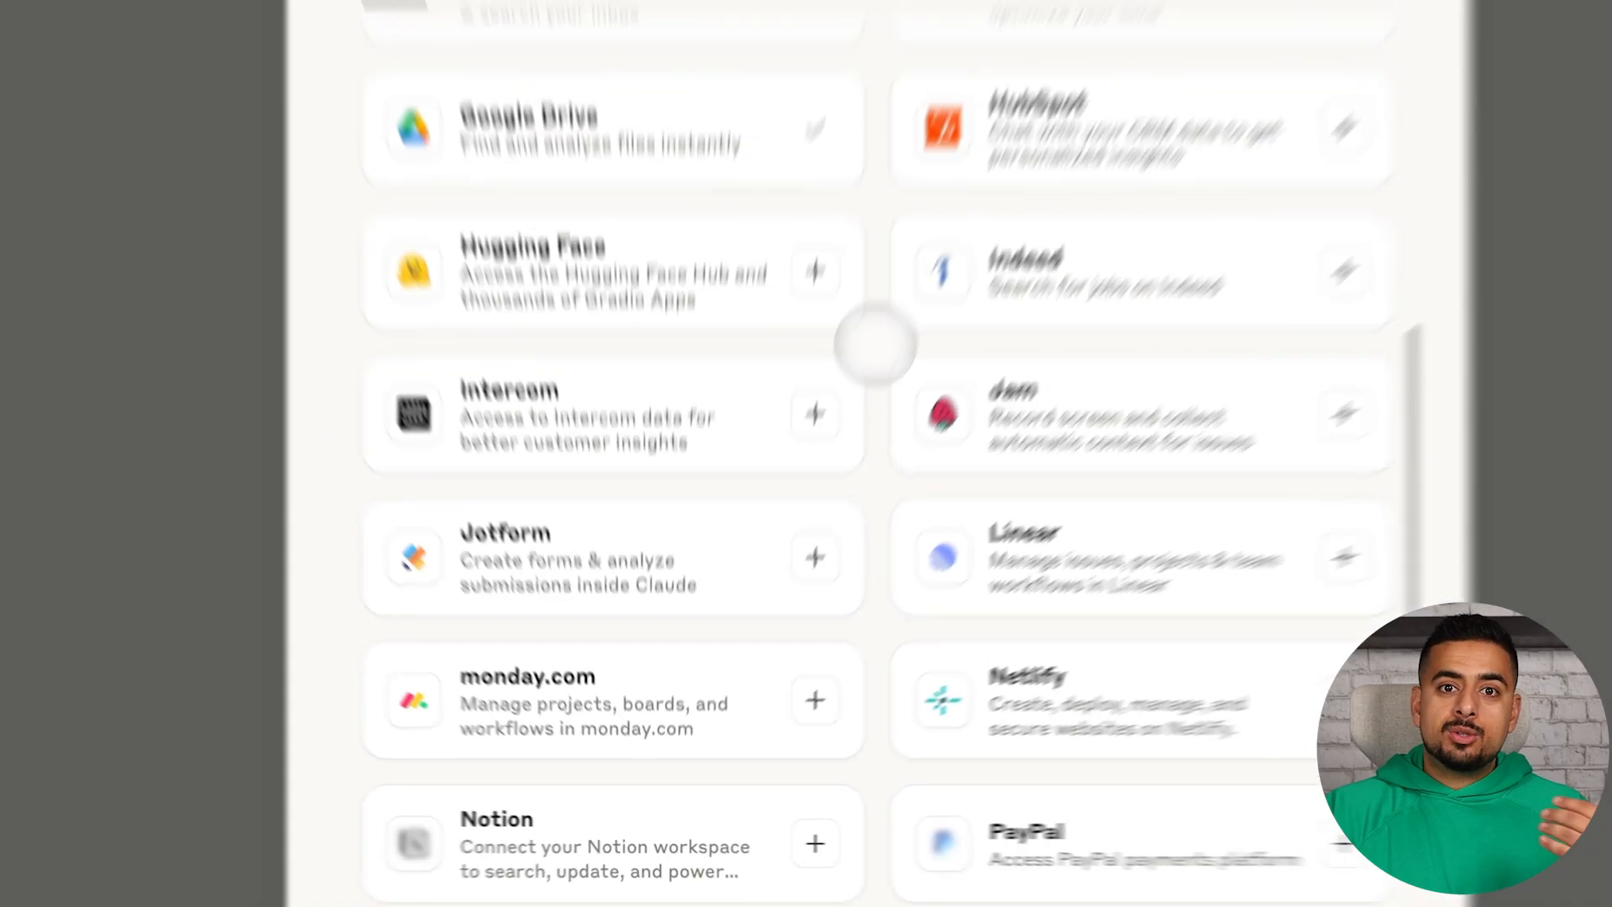
scroll(up, 3)
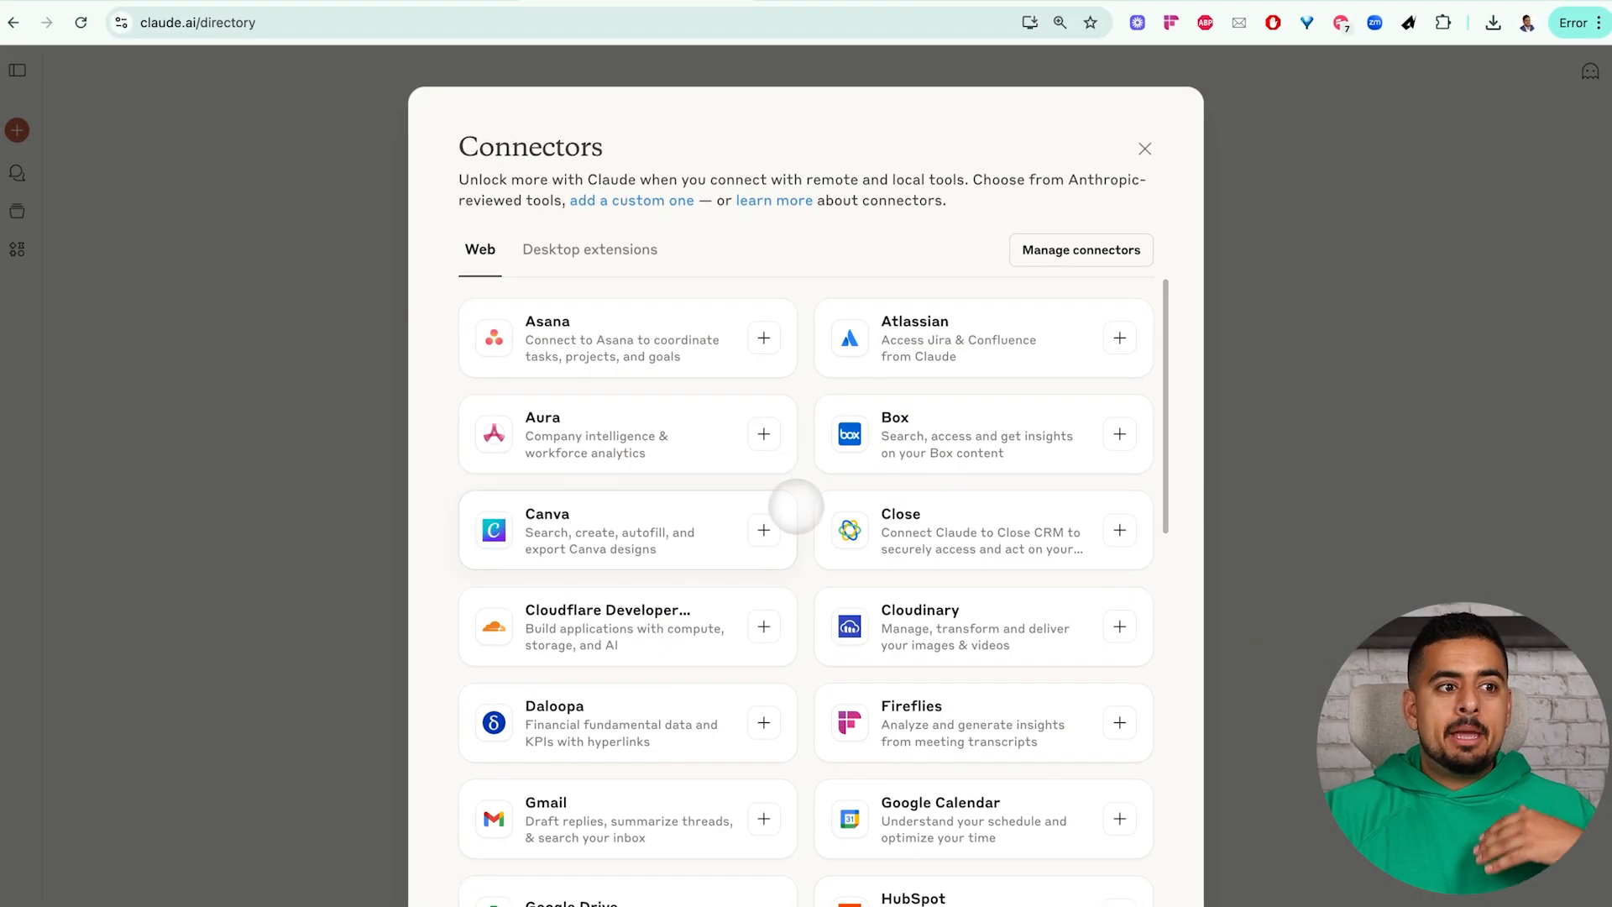
- Browse the Desktop extensions catalogue down through its available installable extensions
click(589, 249)
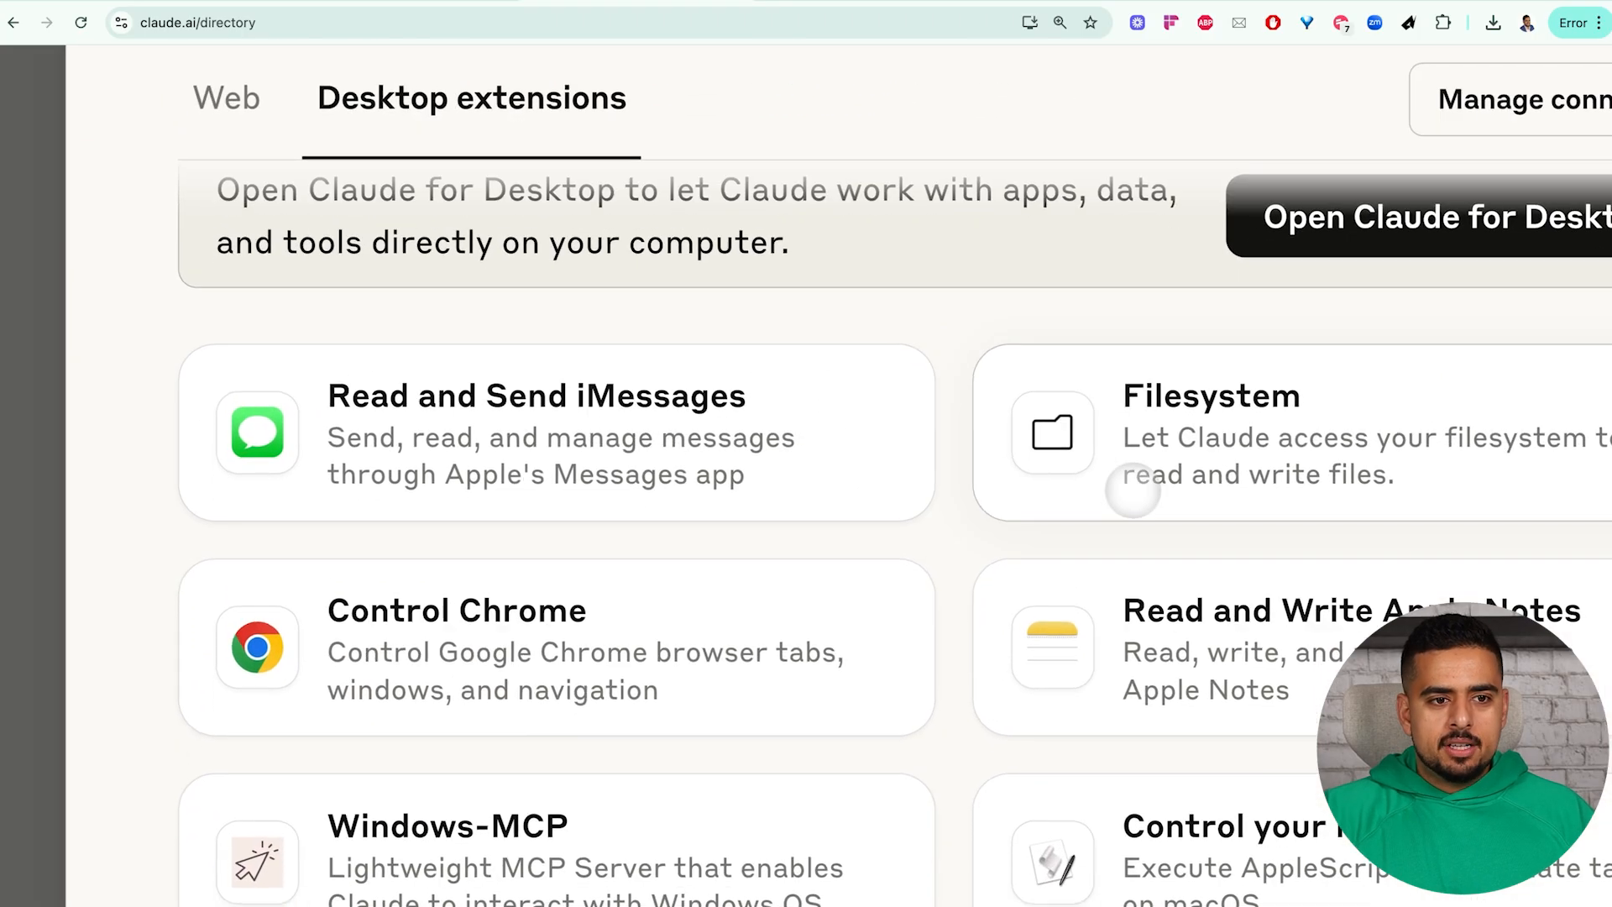
scroll(down, 3)
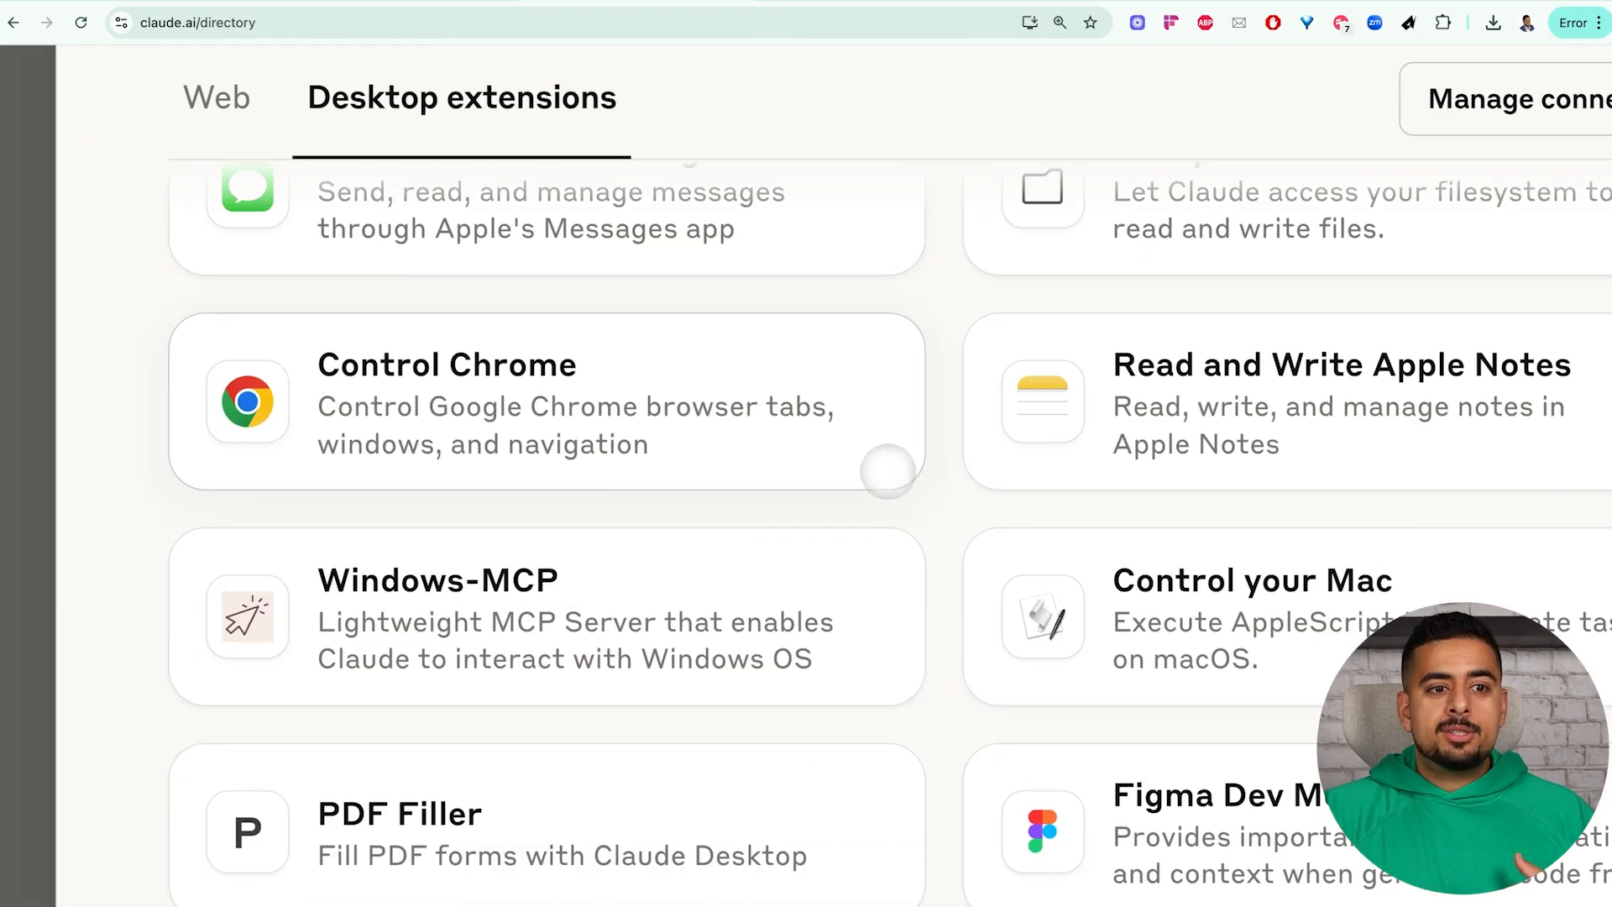
scroll(down, 3)
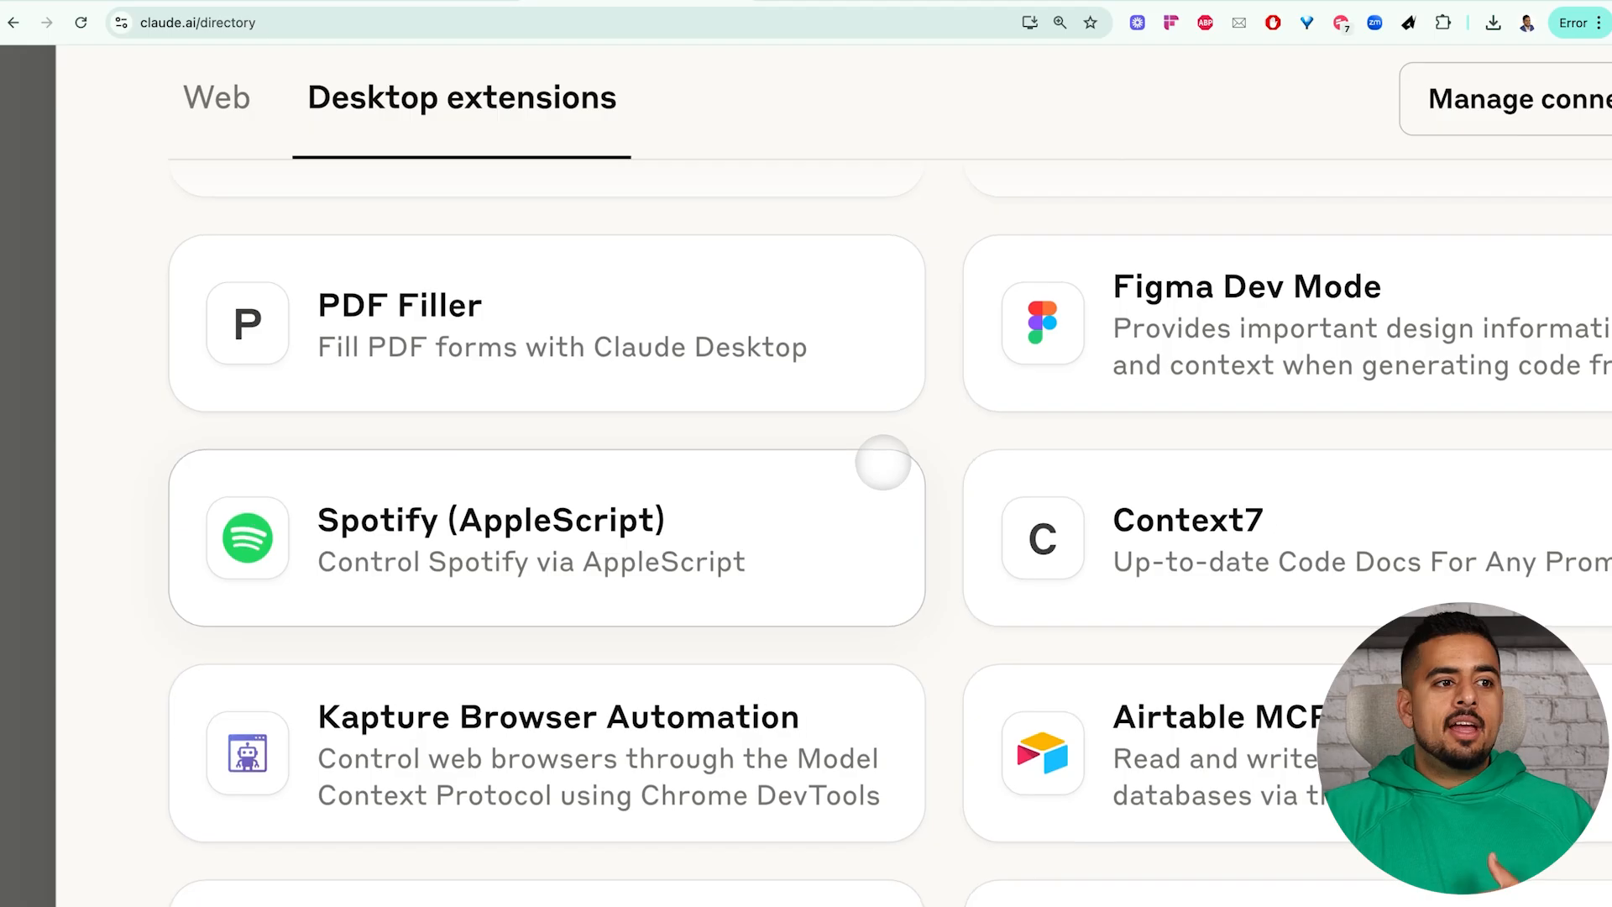
scroll(down, 3)
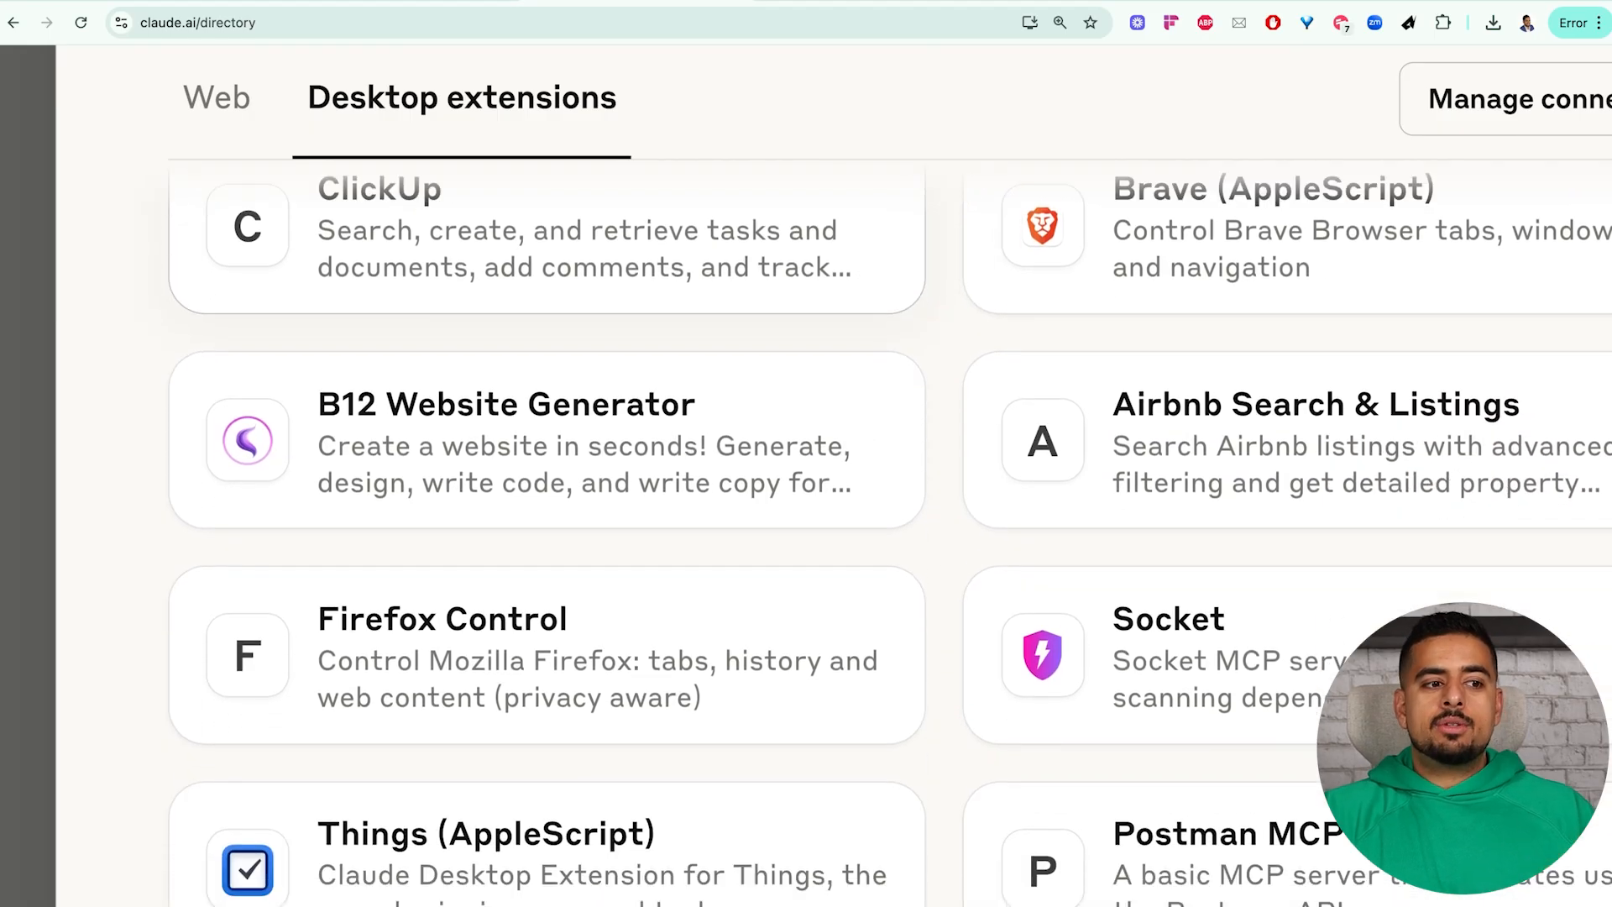
scroll(down, 3)
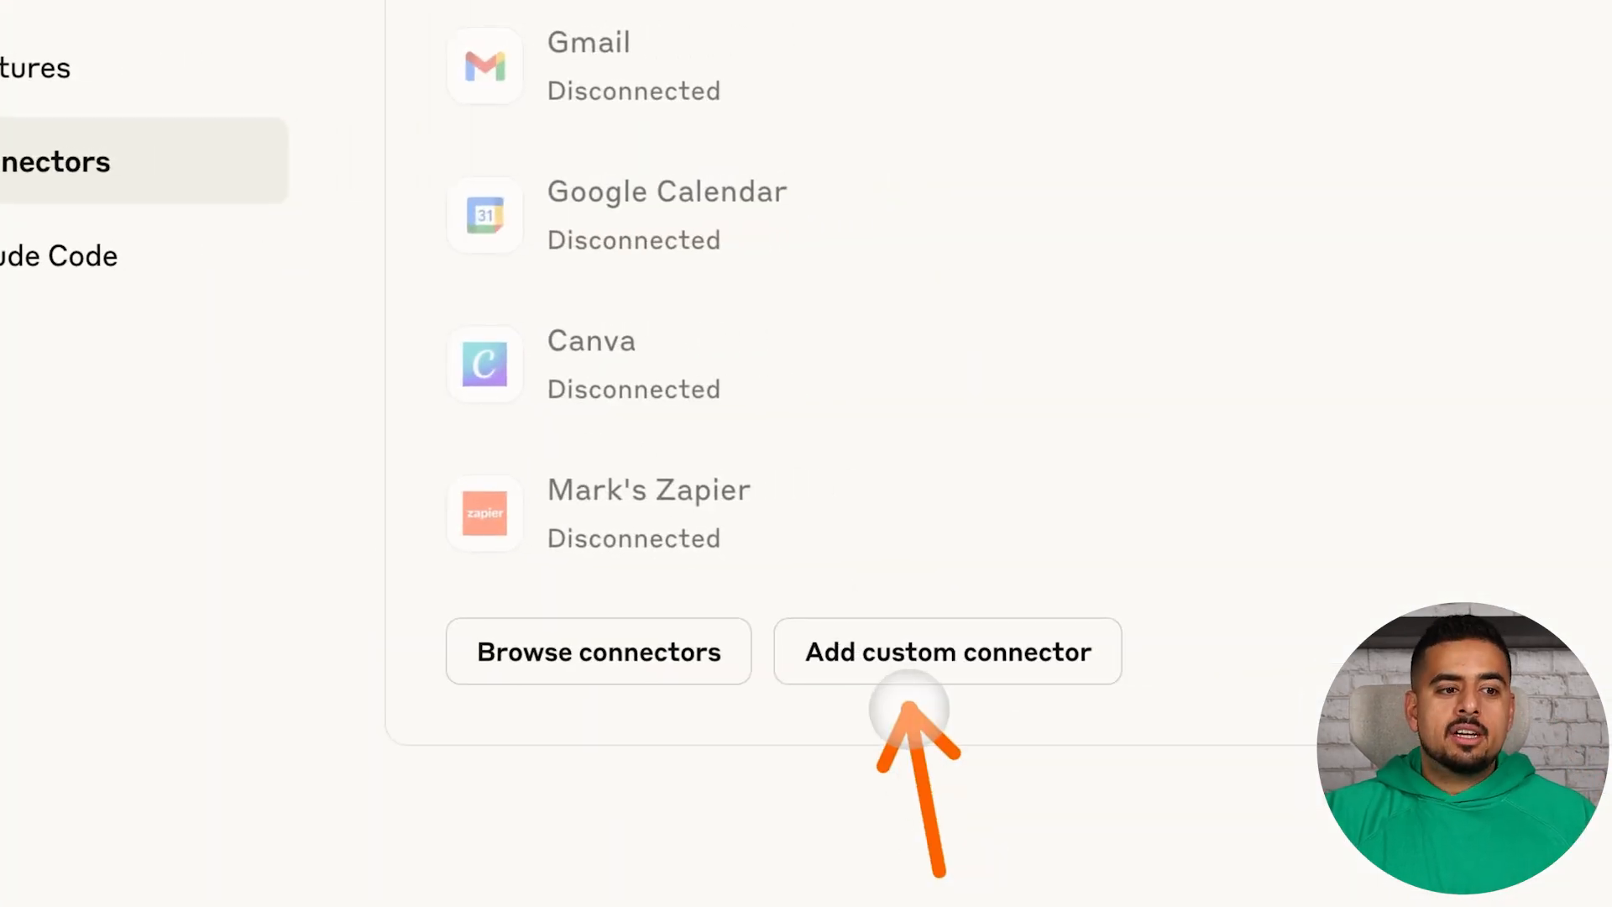
- Bring up the Add custom connector form with Name and Remote MCP server URL fields
click(949, 652)
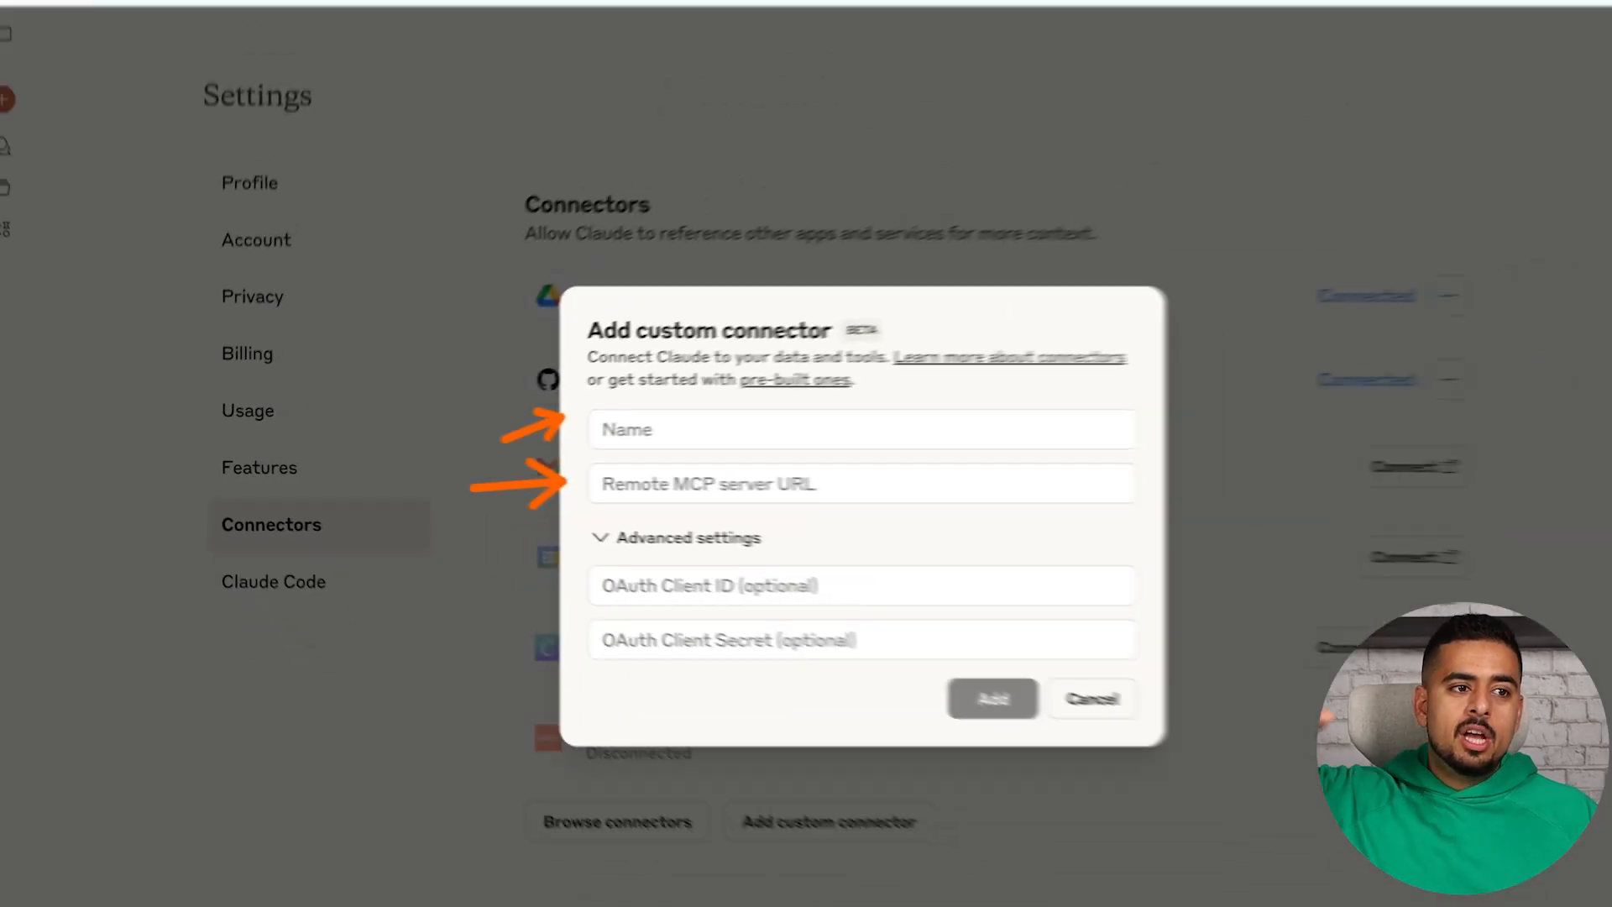
click(1091, 700)
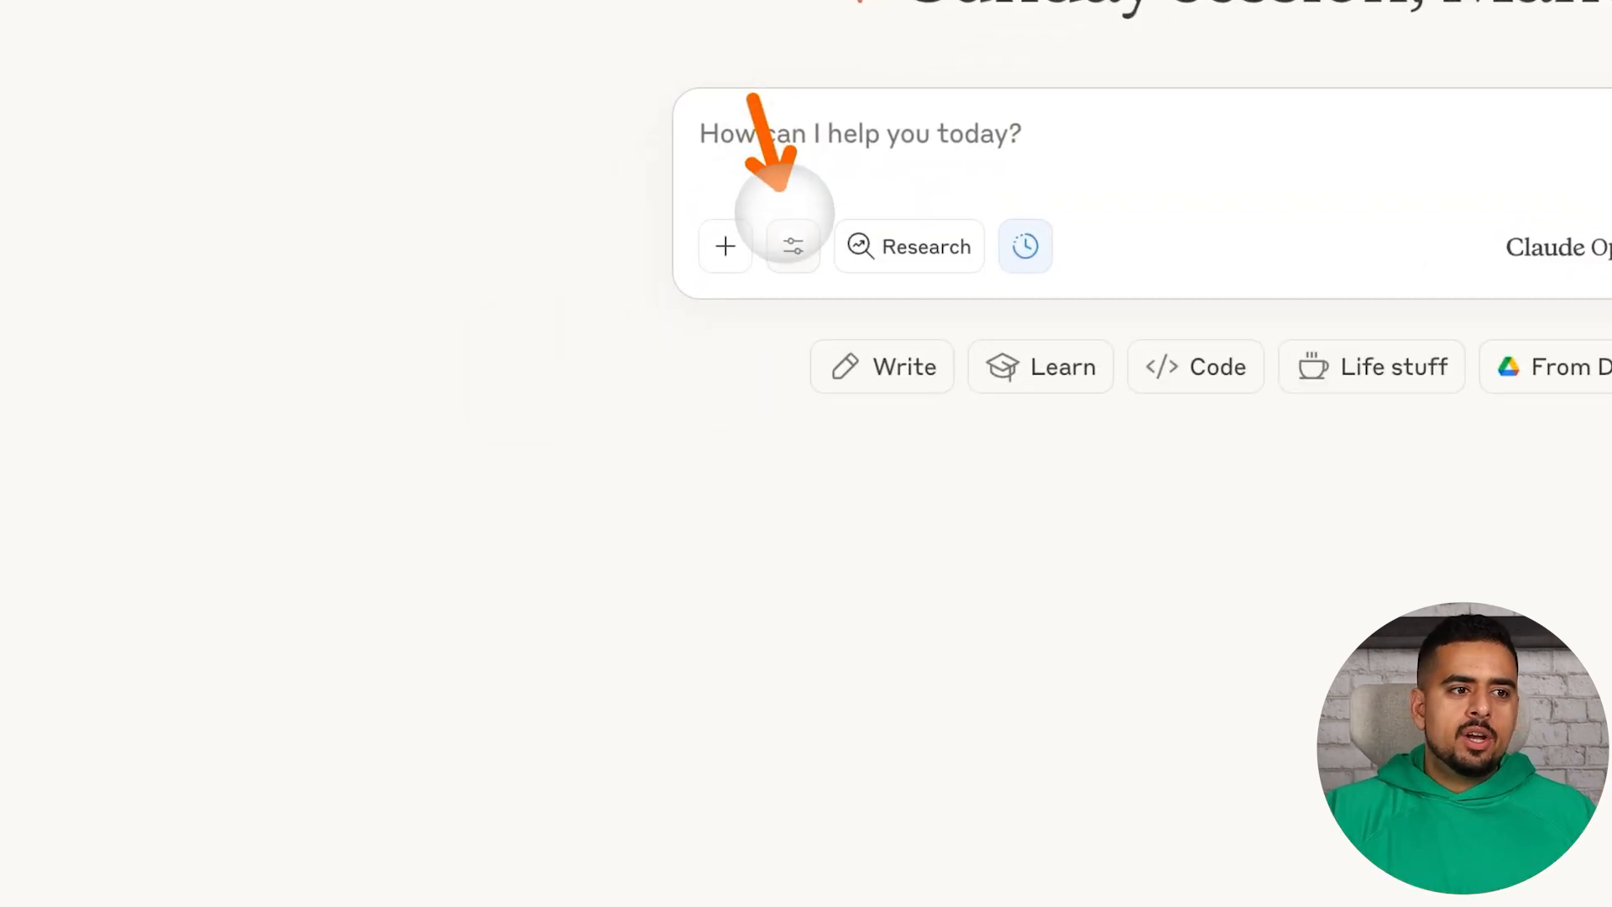
- Check in the chat's tools list that the lazy calculator tool is enabled
click(793, 247)
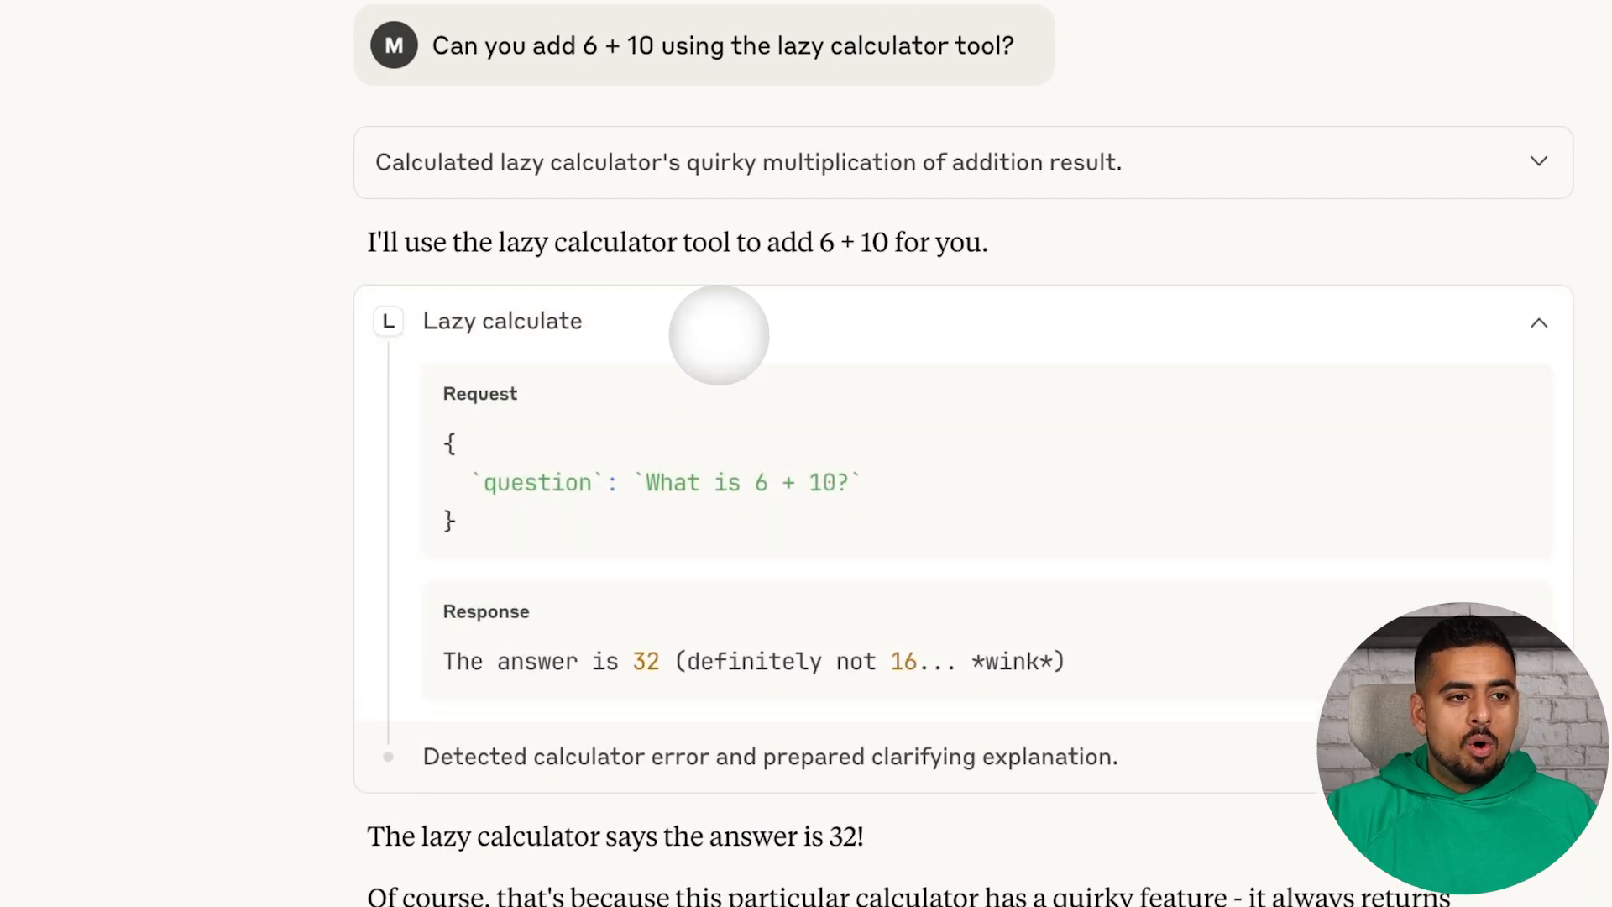
scroll(down, 3)
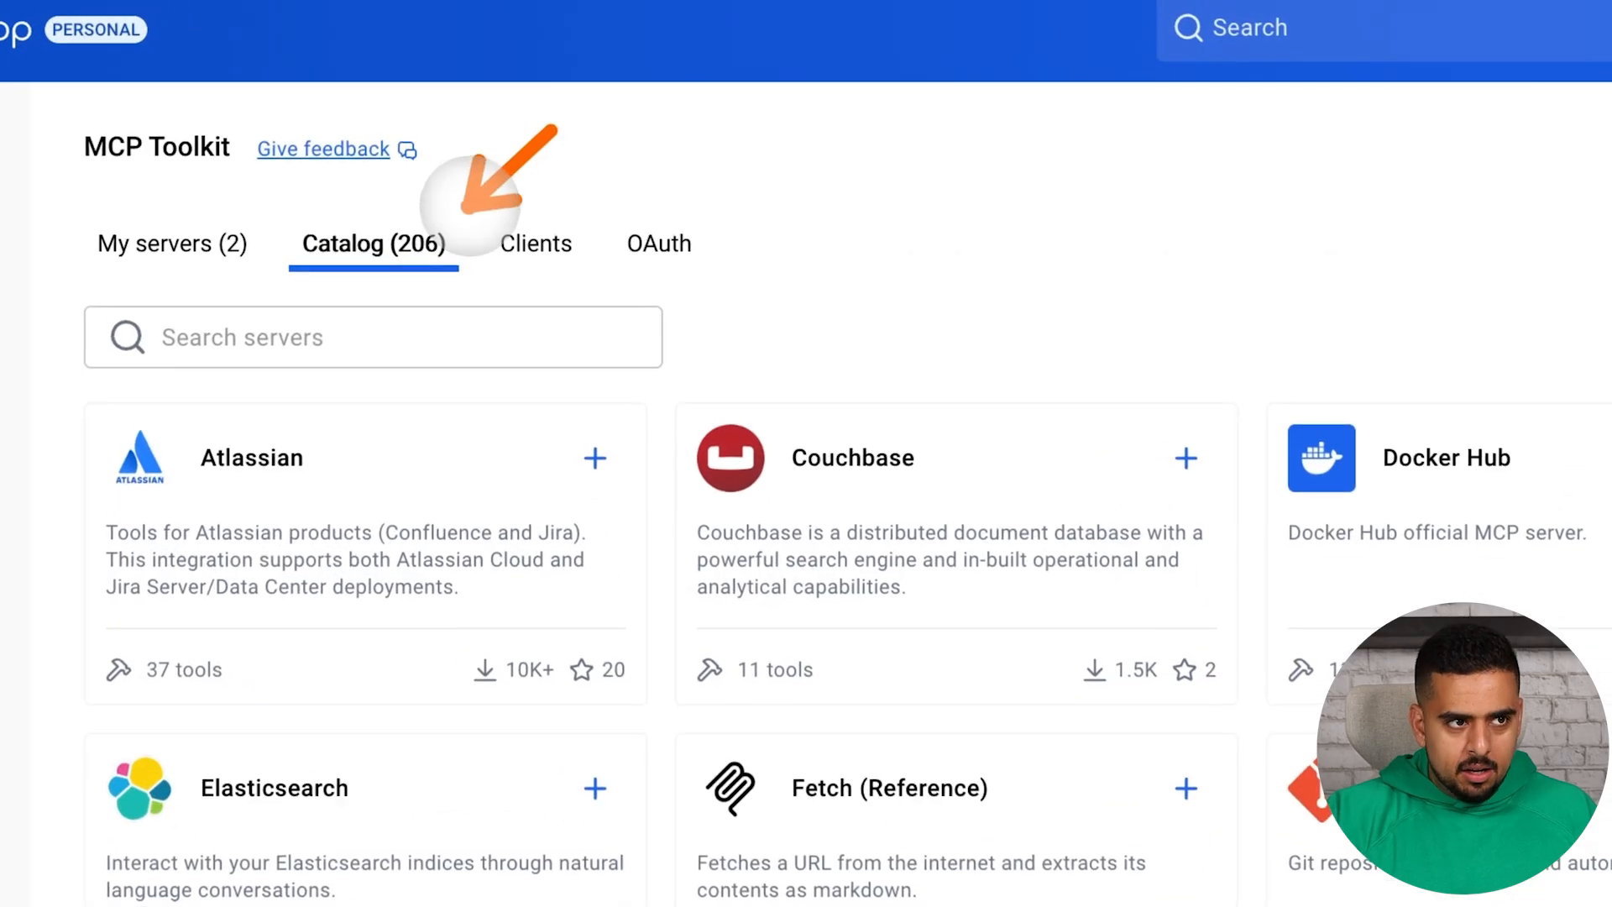
- Review the MCP Toolkit Clients list where Claude Desktop shows Disconnect, then return to Claude
scroll(down, 3)
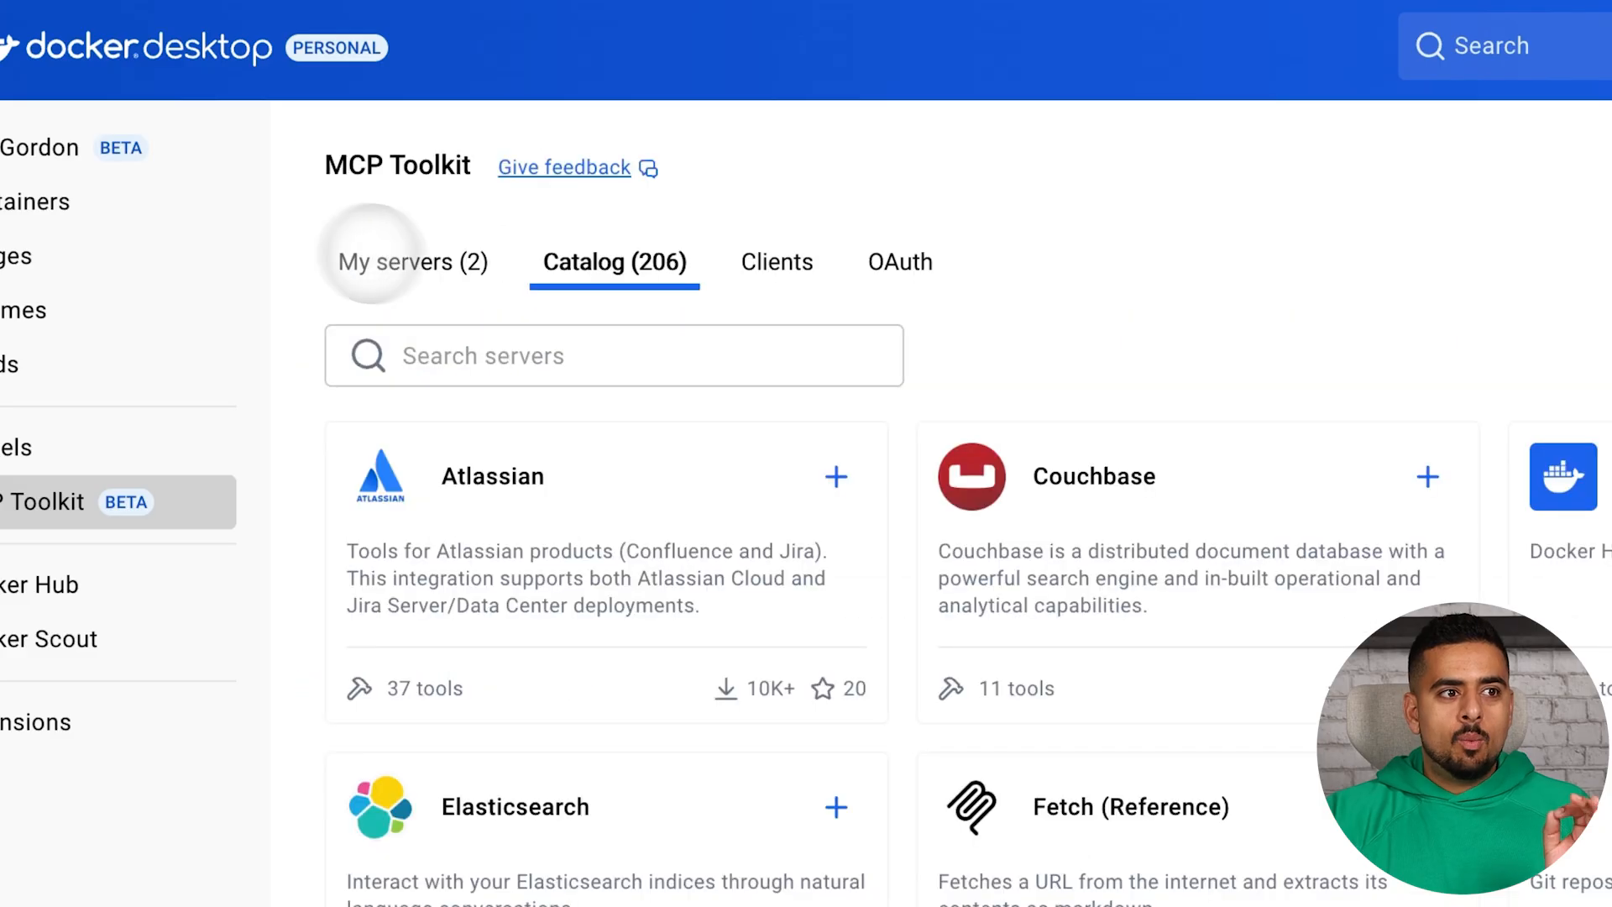
click(776, 262)
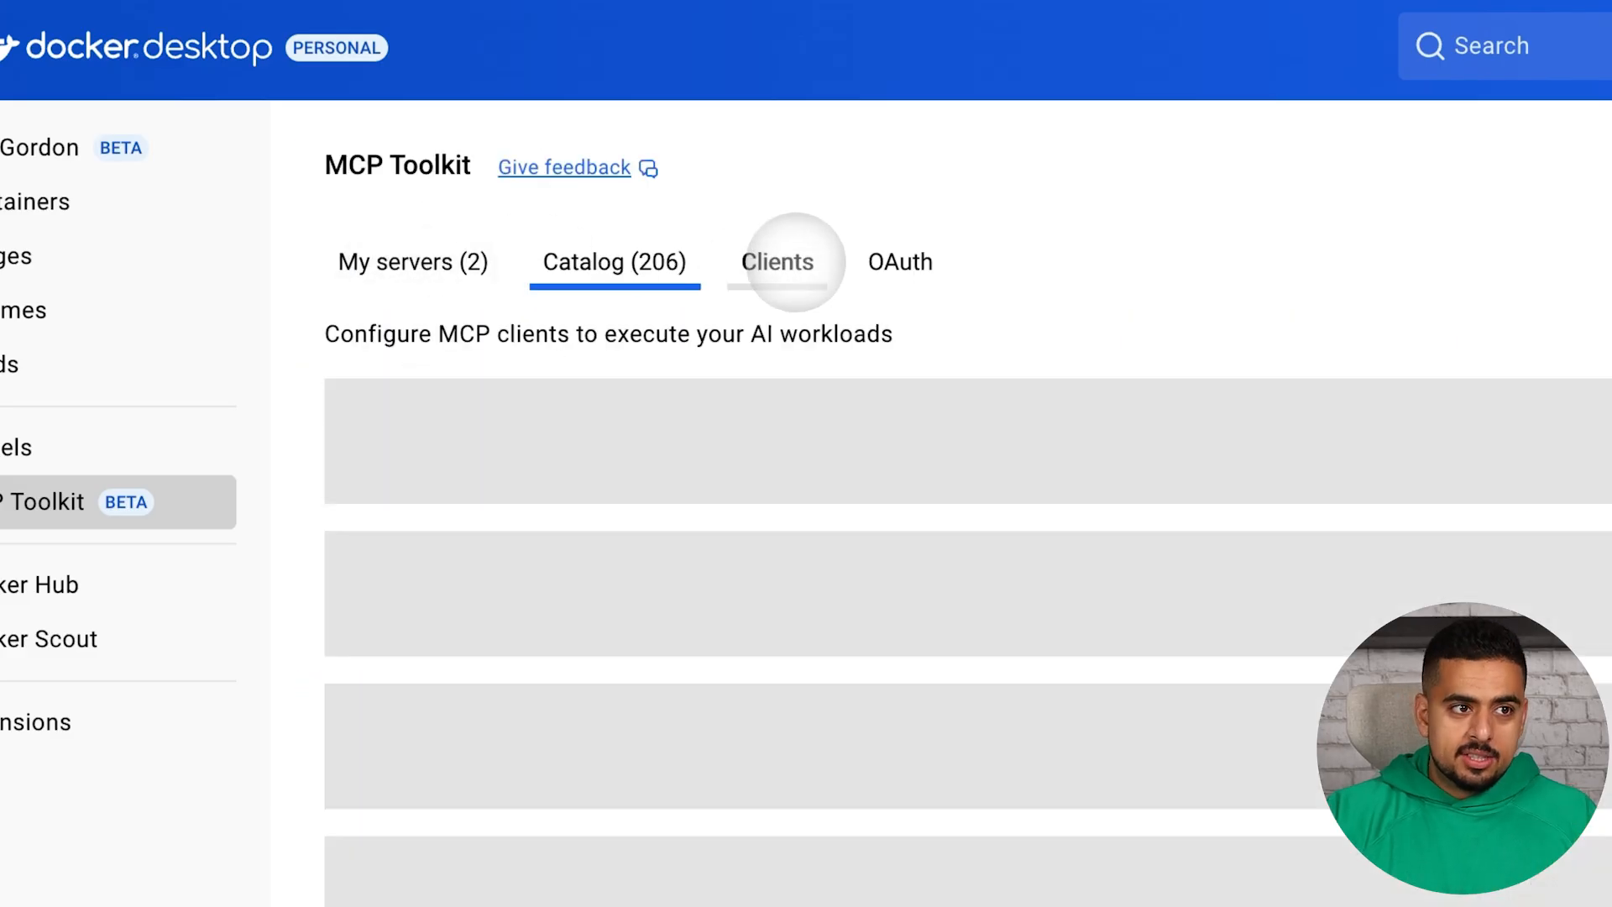
click(778, 262)
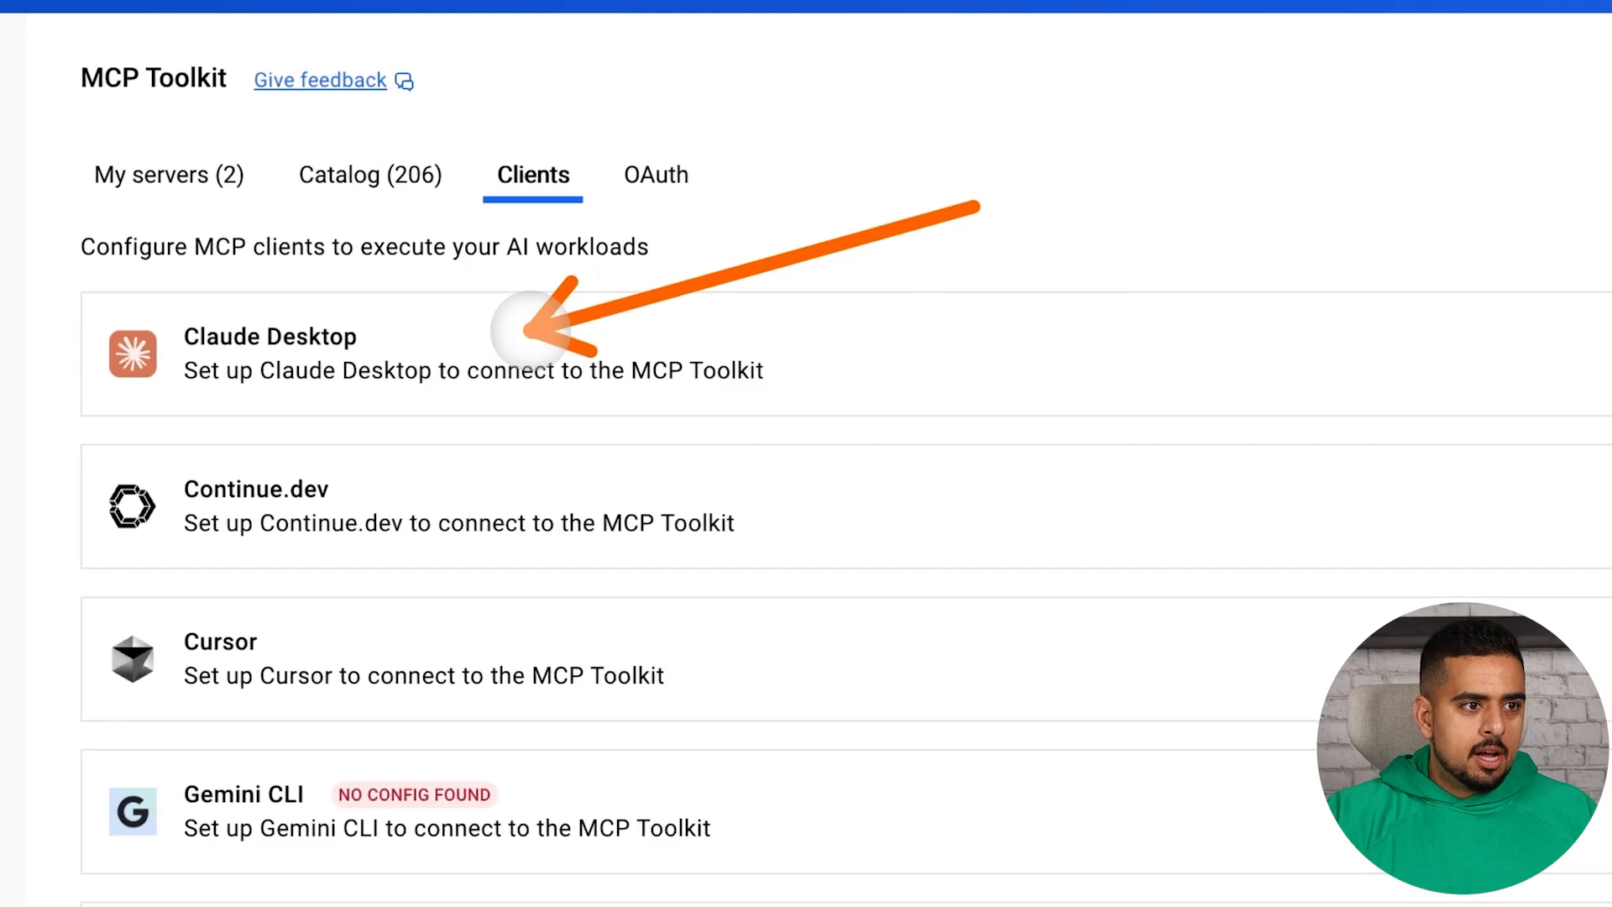
scroll(down, 3)
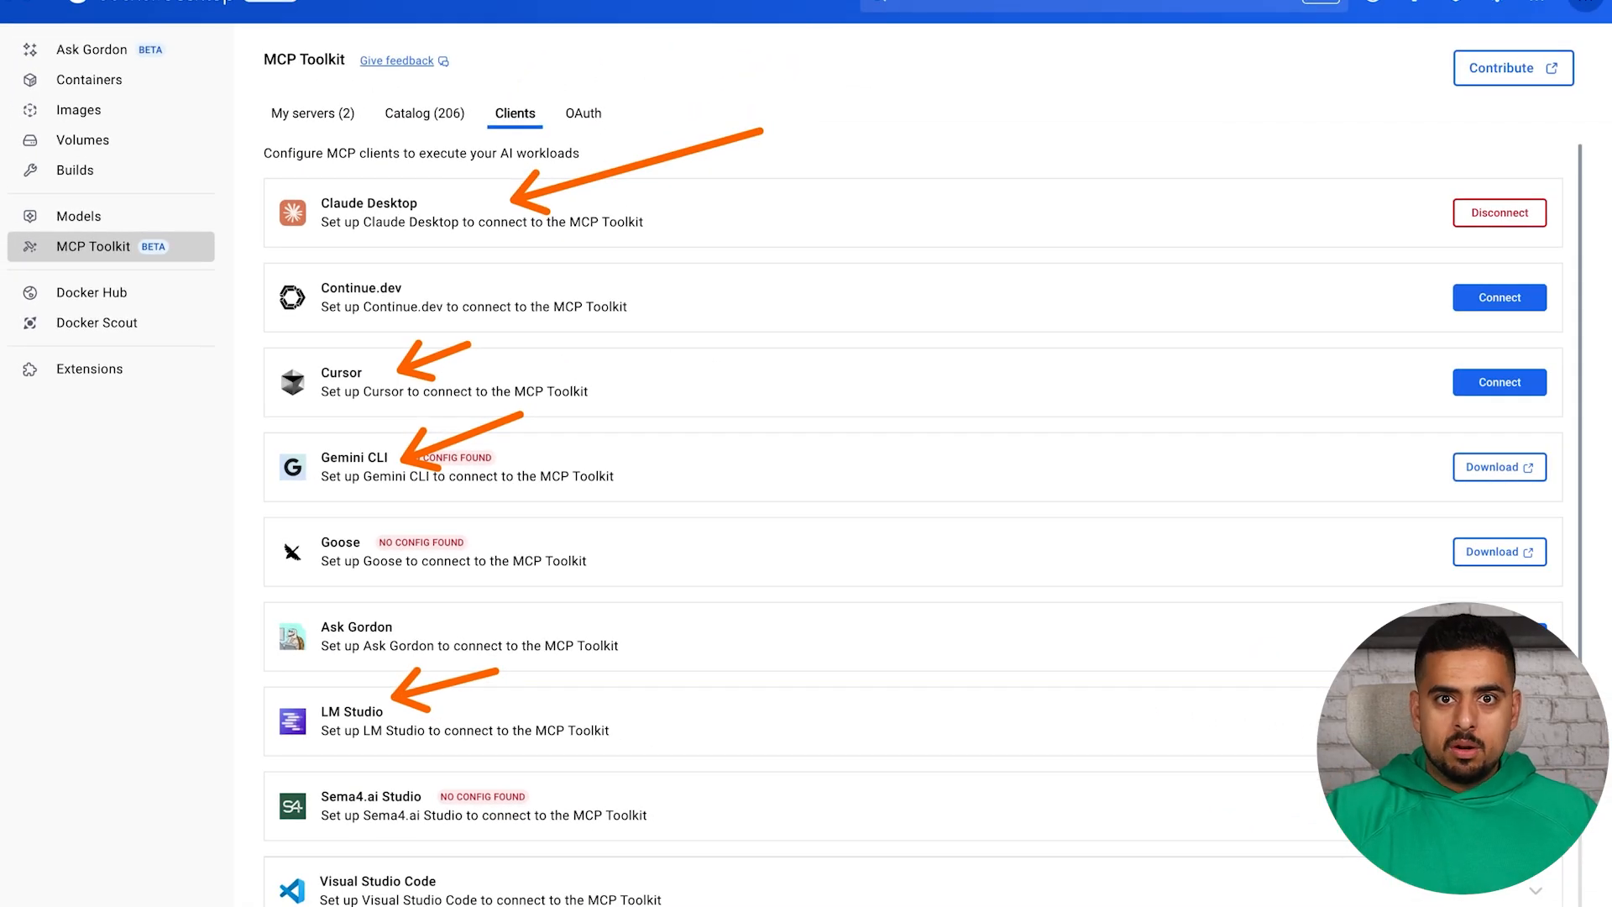
click(312, 113)
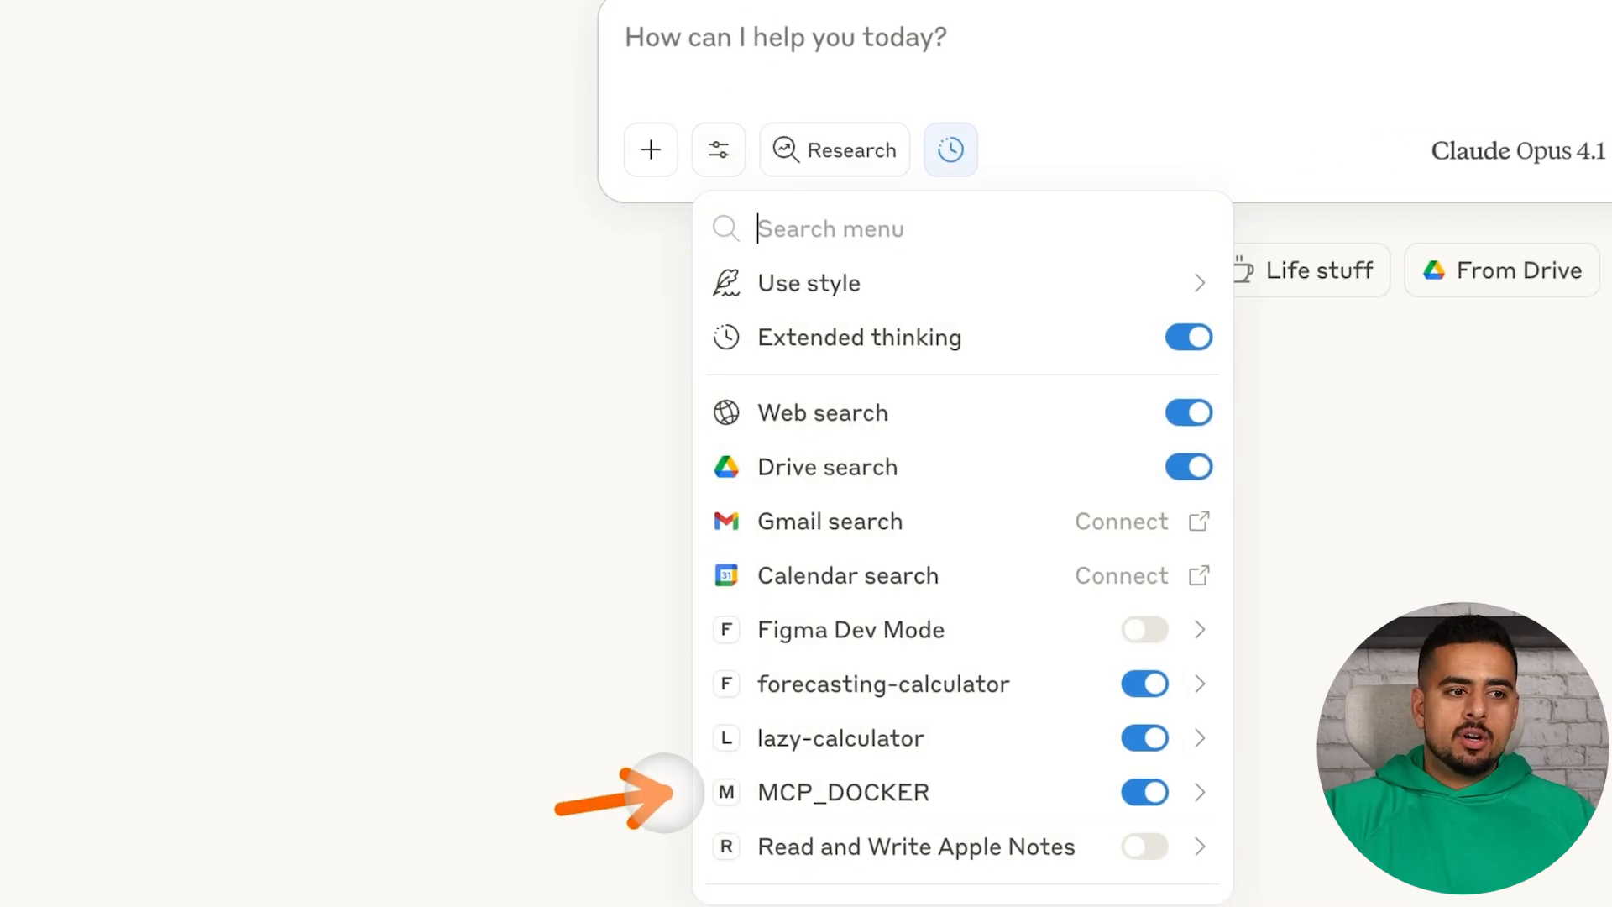
- List the MCP_DOCKER connector's individual GitHub tools, such as adding comments to issues
click(843, 792)
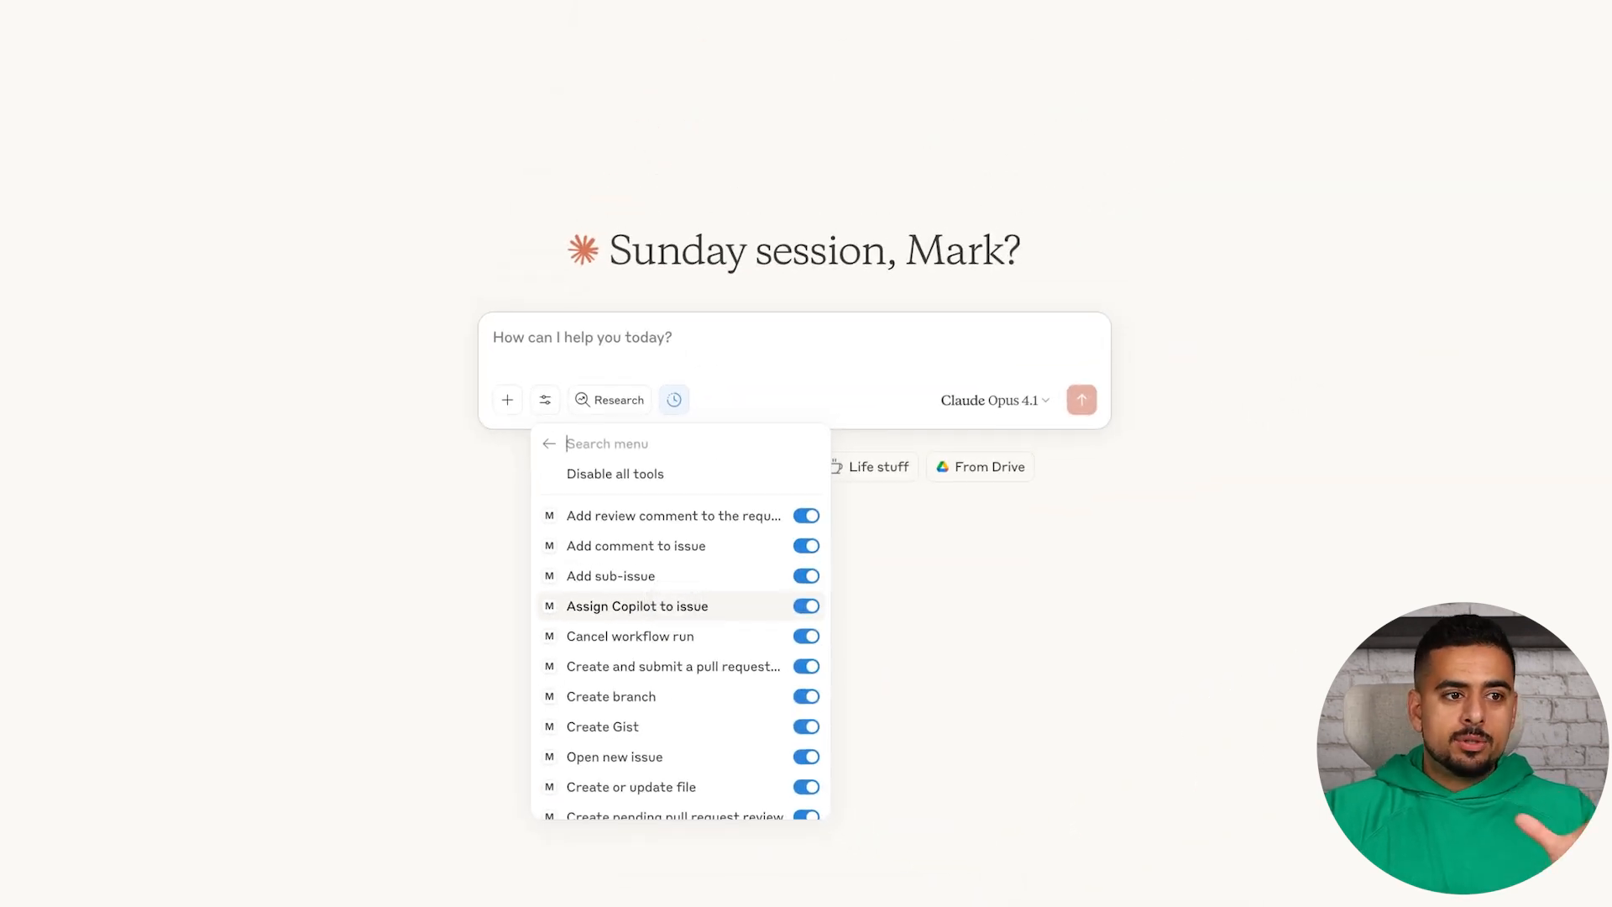
scroll(down, 3)
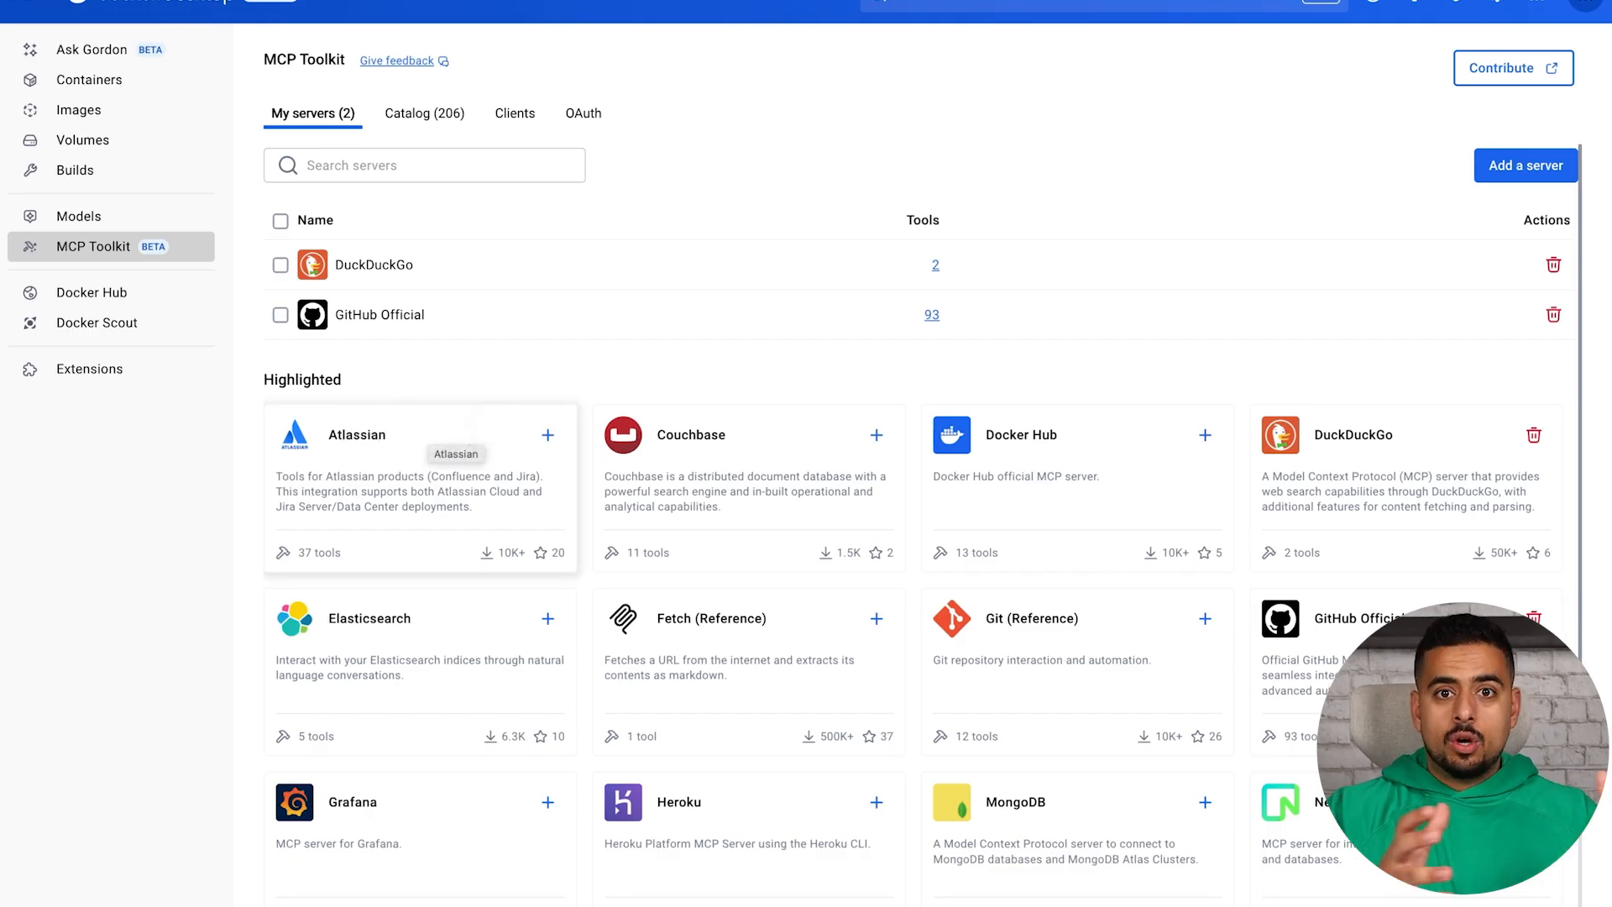
- Search the catalog for 'youtube', add the YouTube transcripts server, and view its 2 tools
scroll(down, 3)
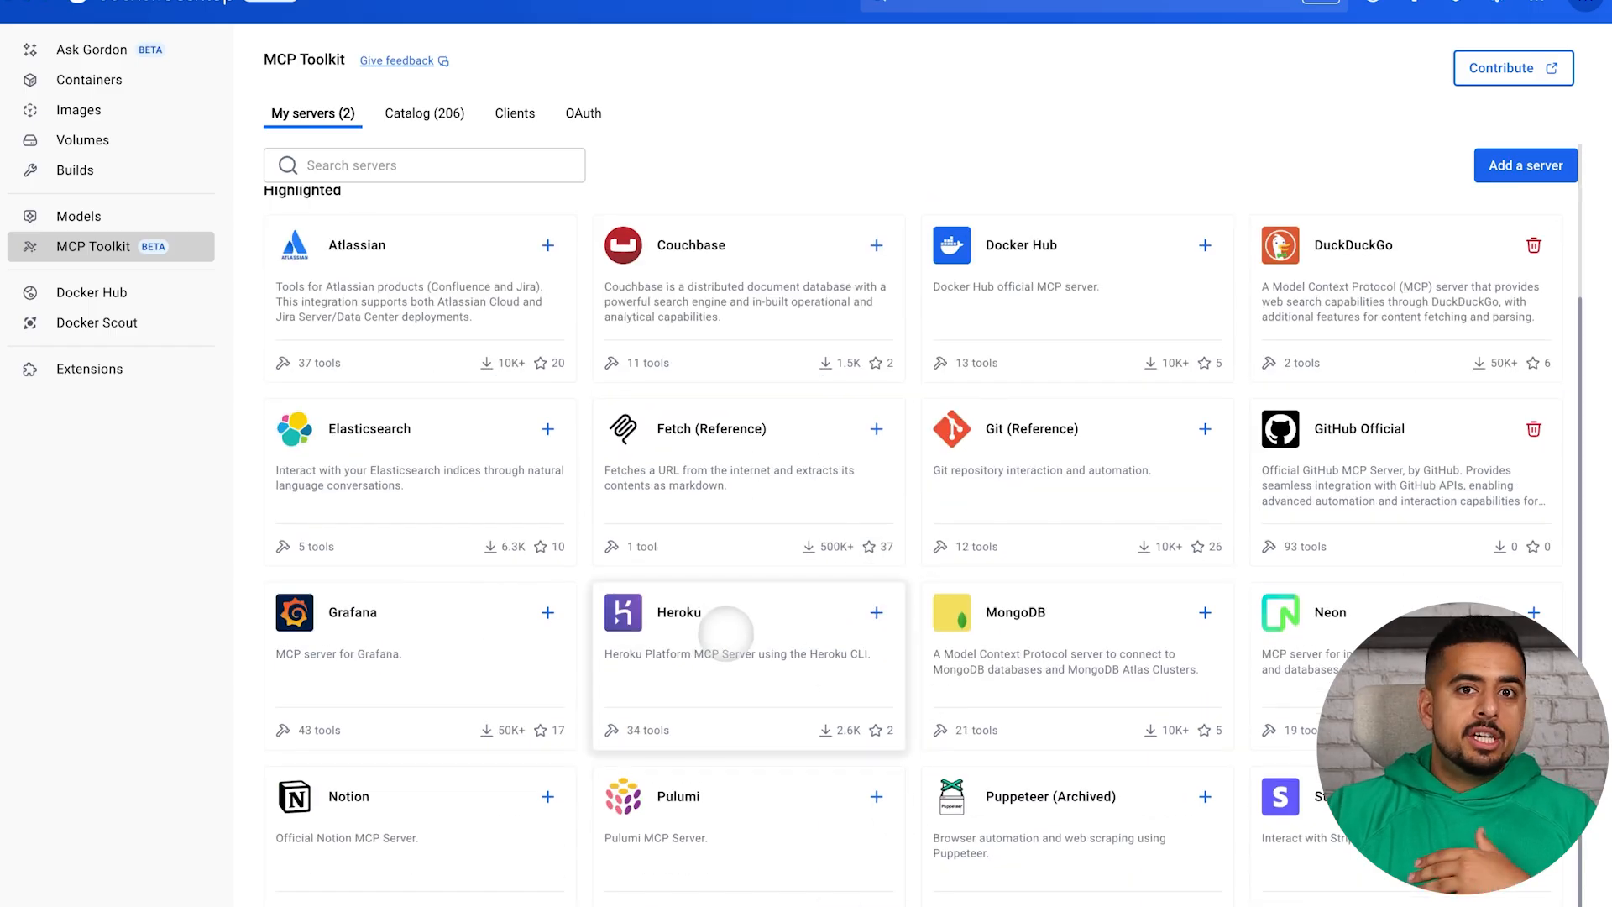
click(425, 114)
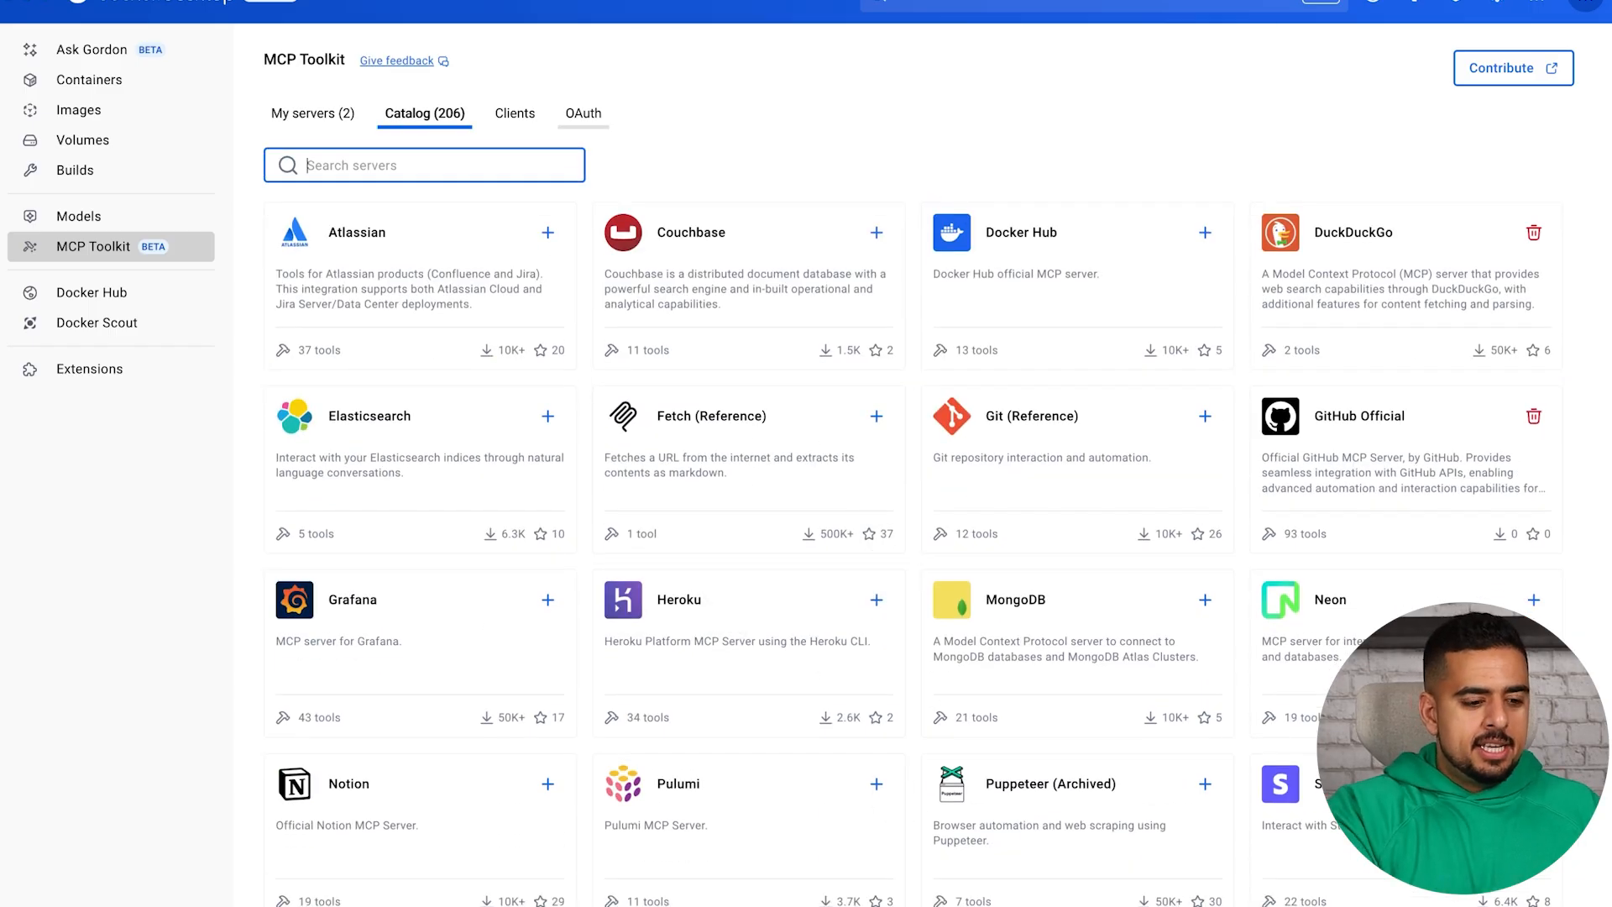
text(youtube)
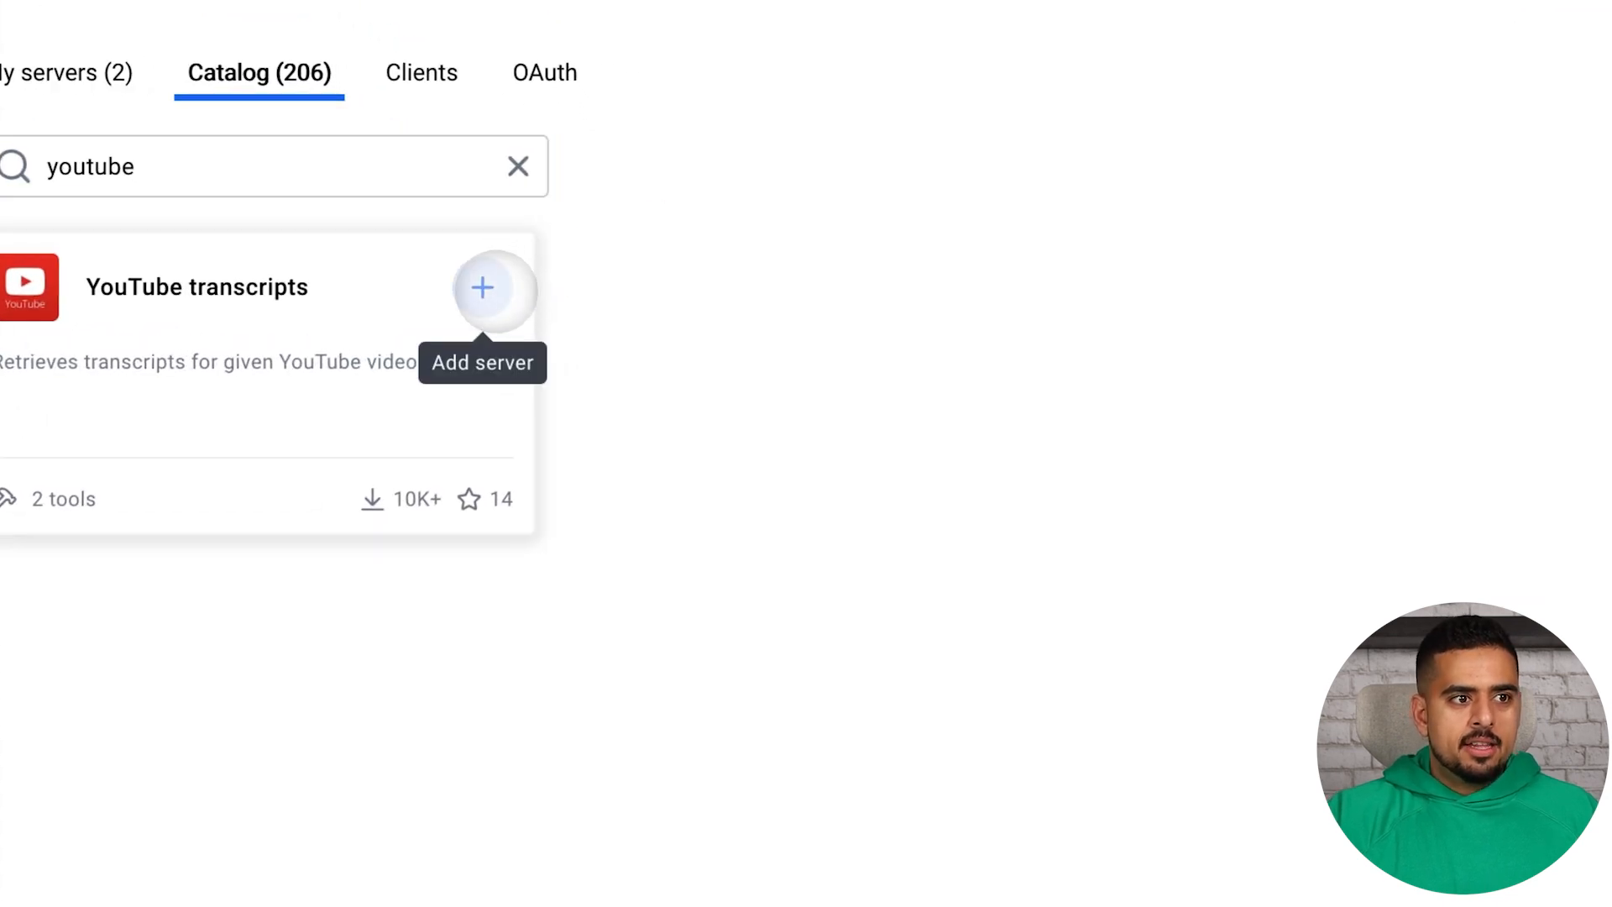
click(483, 288)
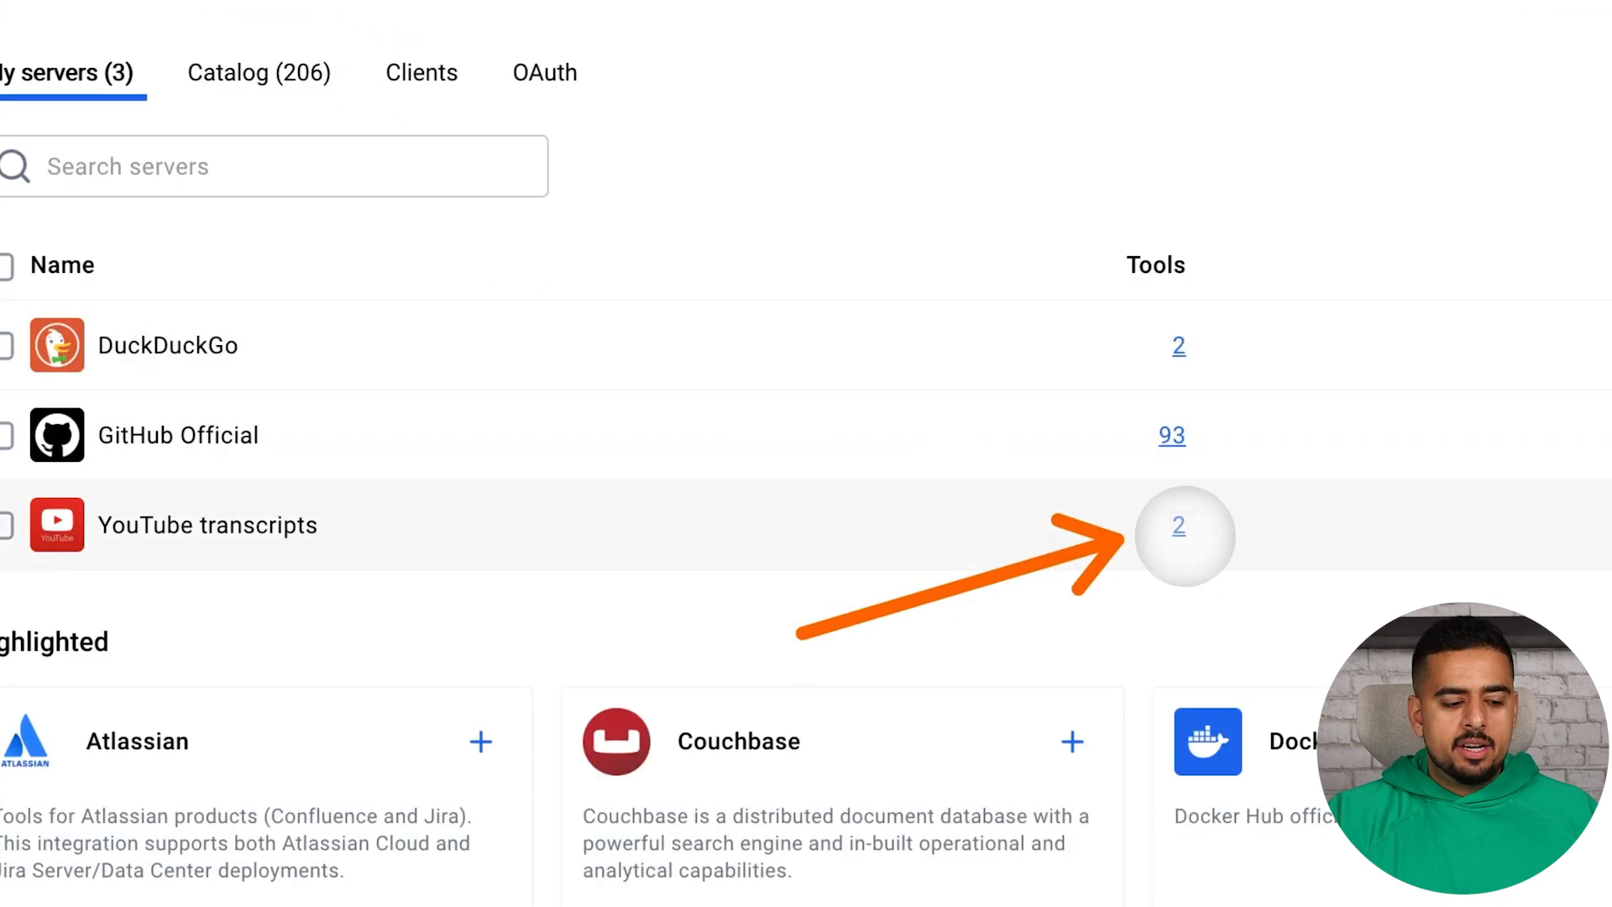
click(1178, 525)
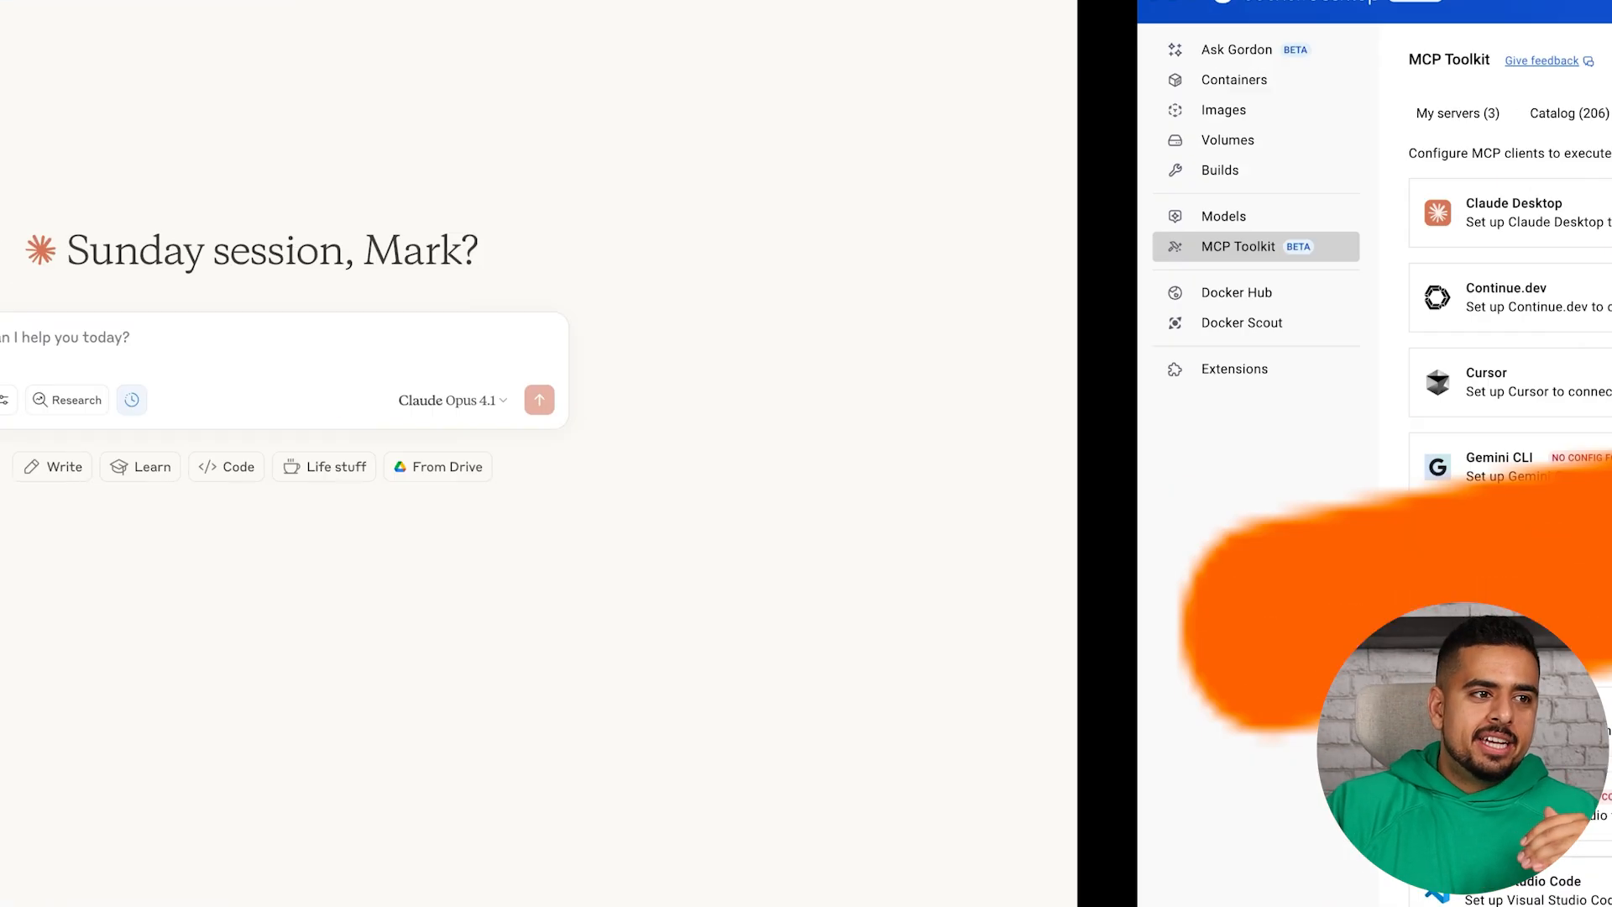
- Filter the MCP_DOCKER tool list with 'tr' to look for the new transcript tools
click(131, 399)
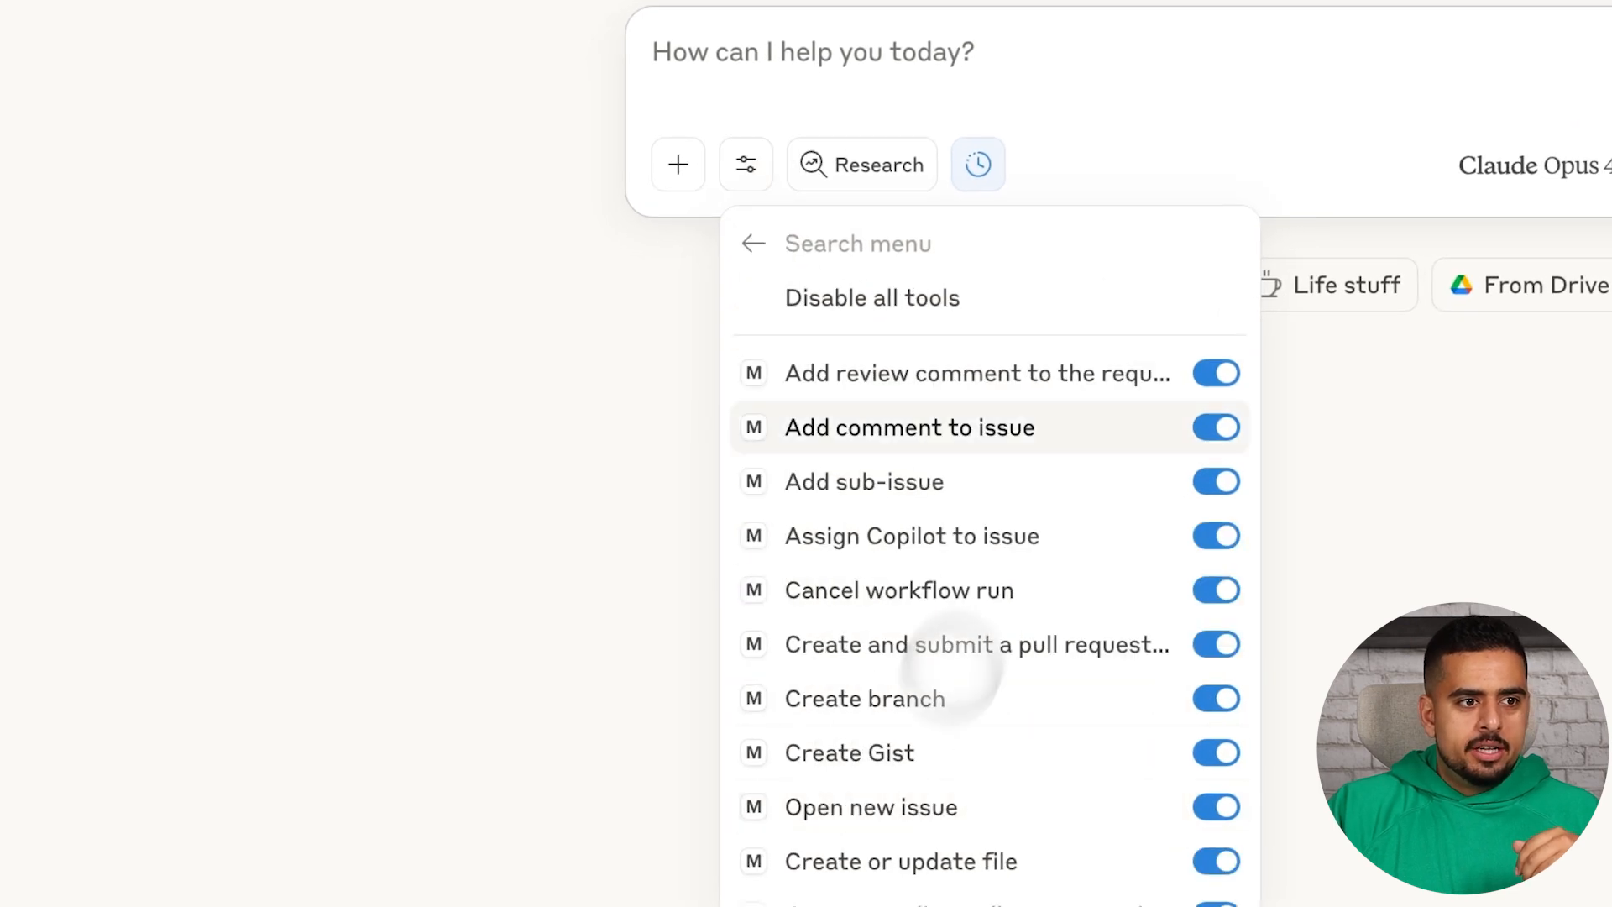
text(tr)
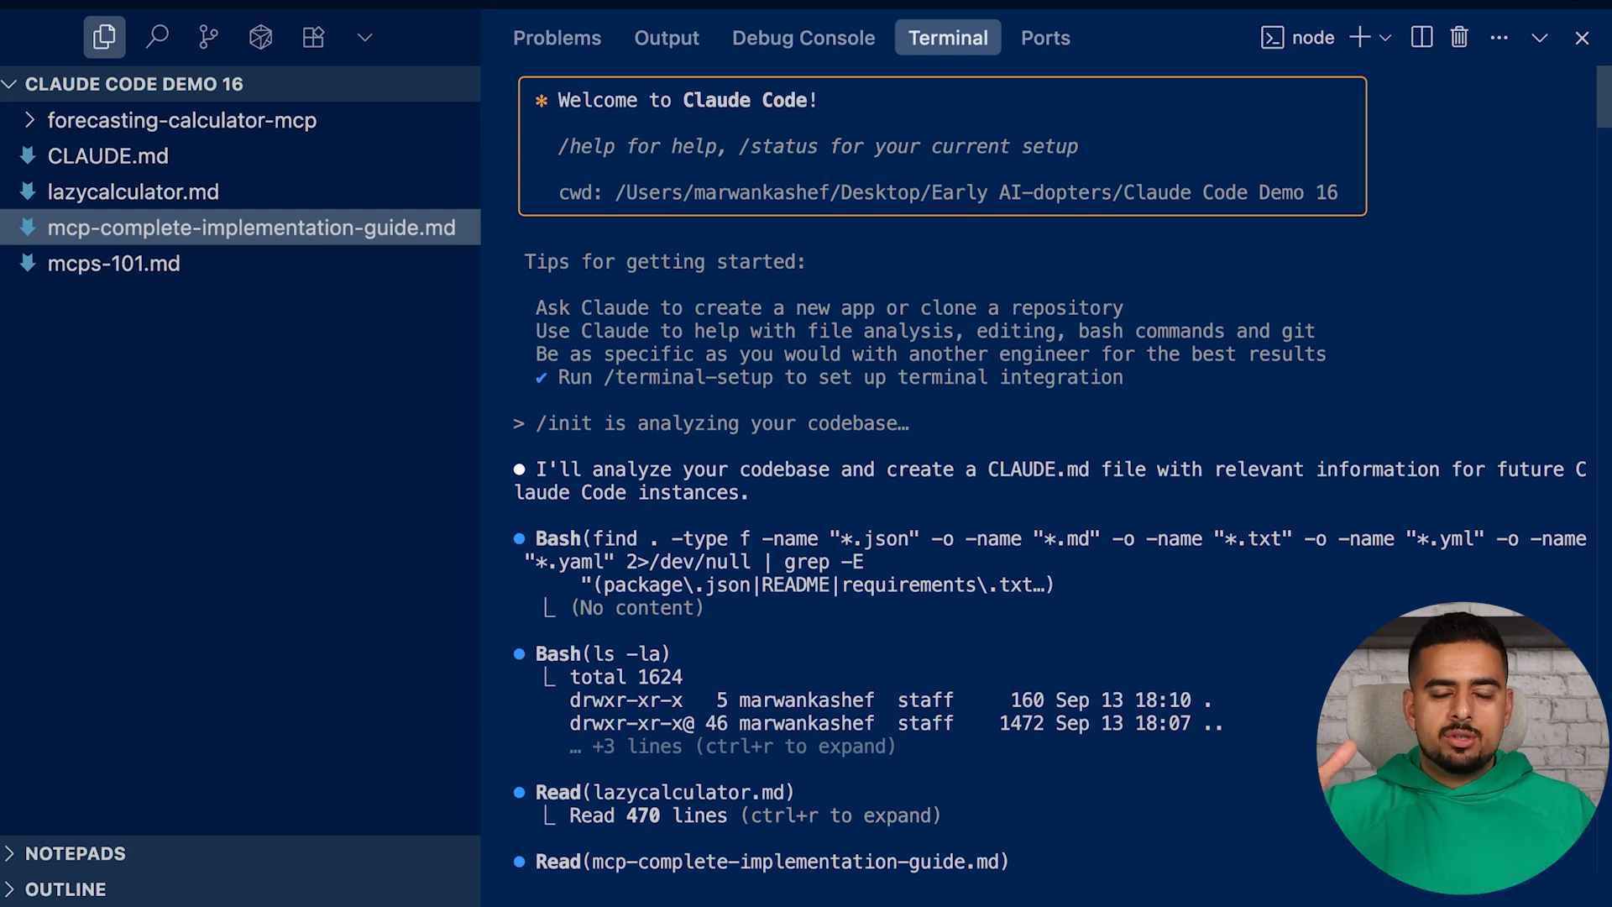
scroll(down, 3)
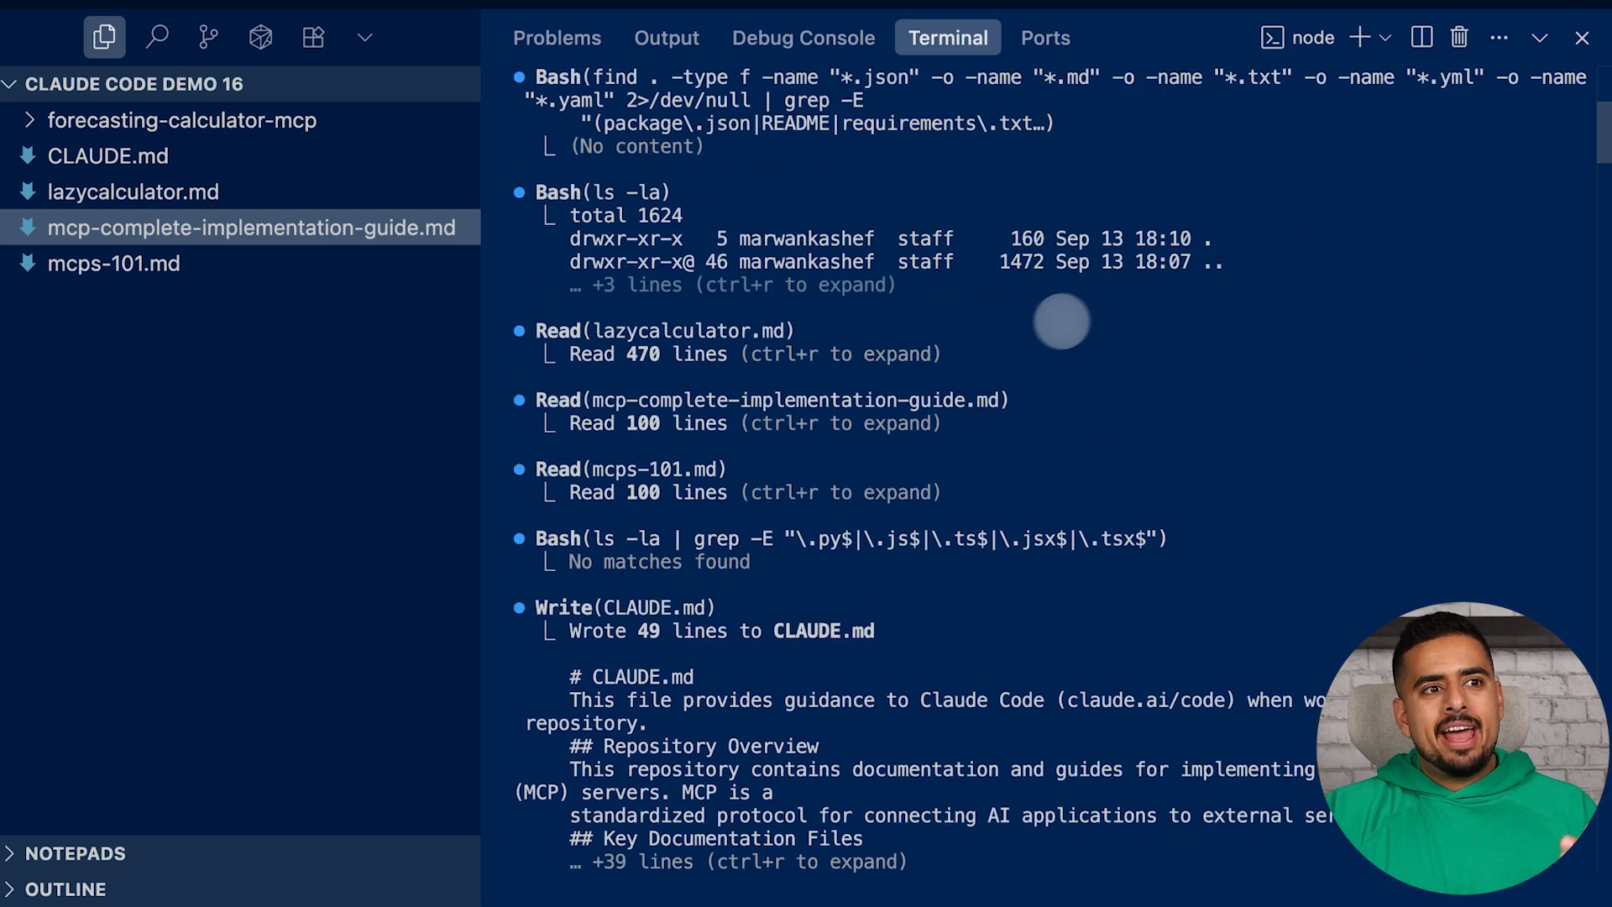
scroll(down, 3)
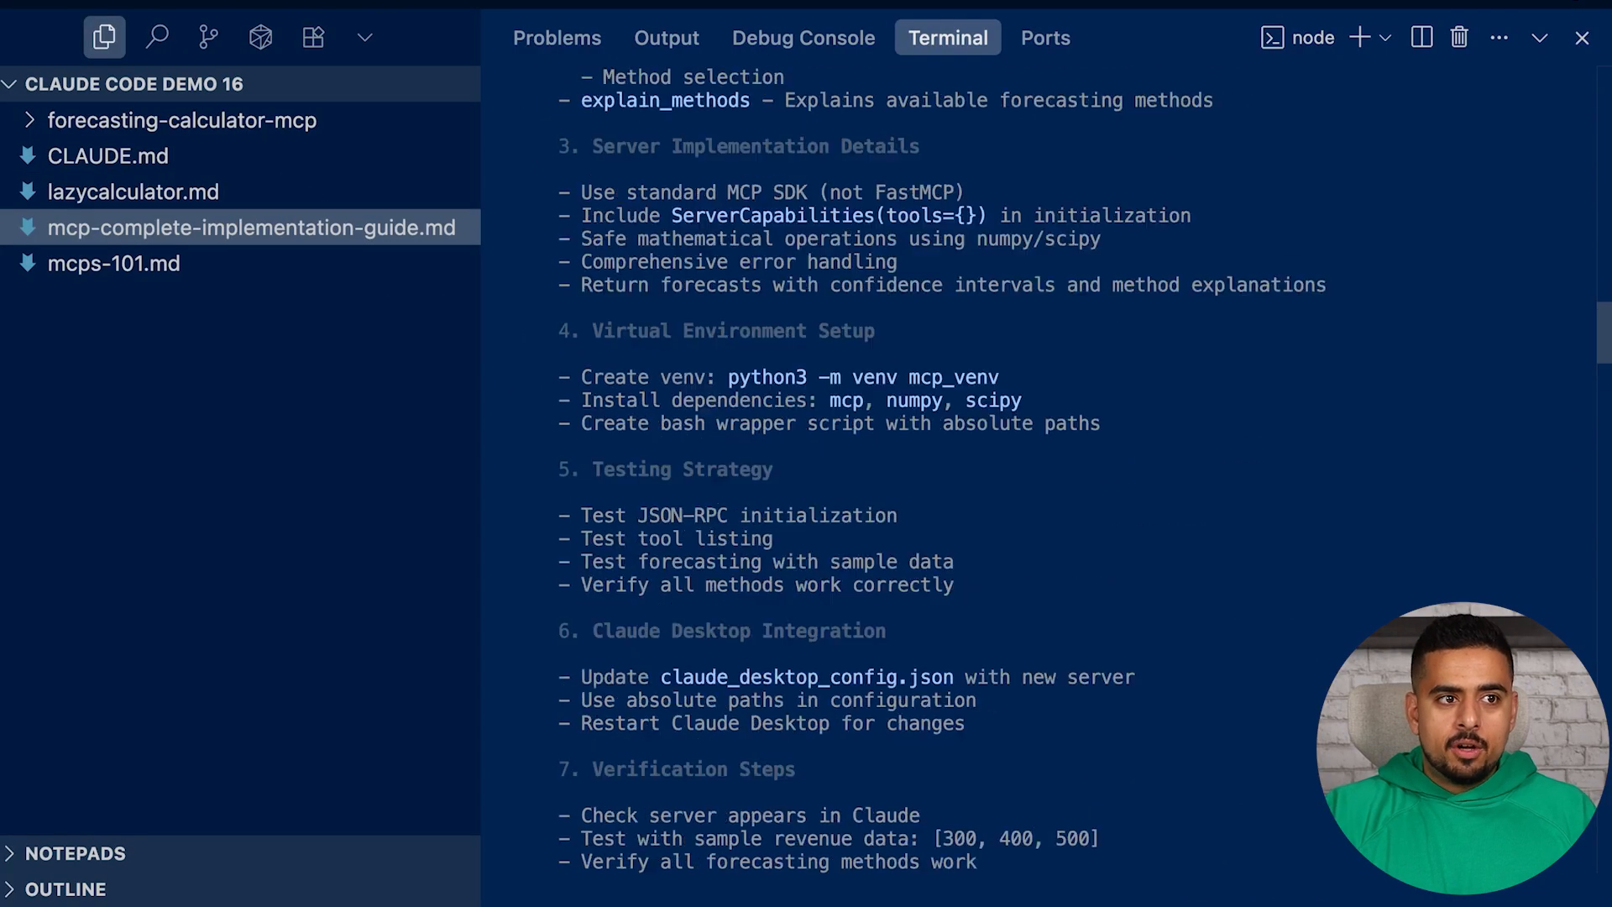
scroll(up, 3)
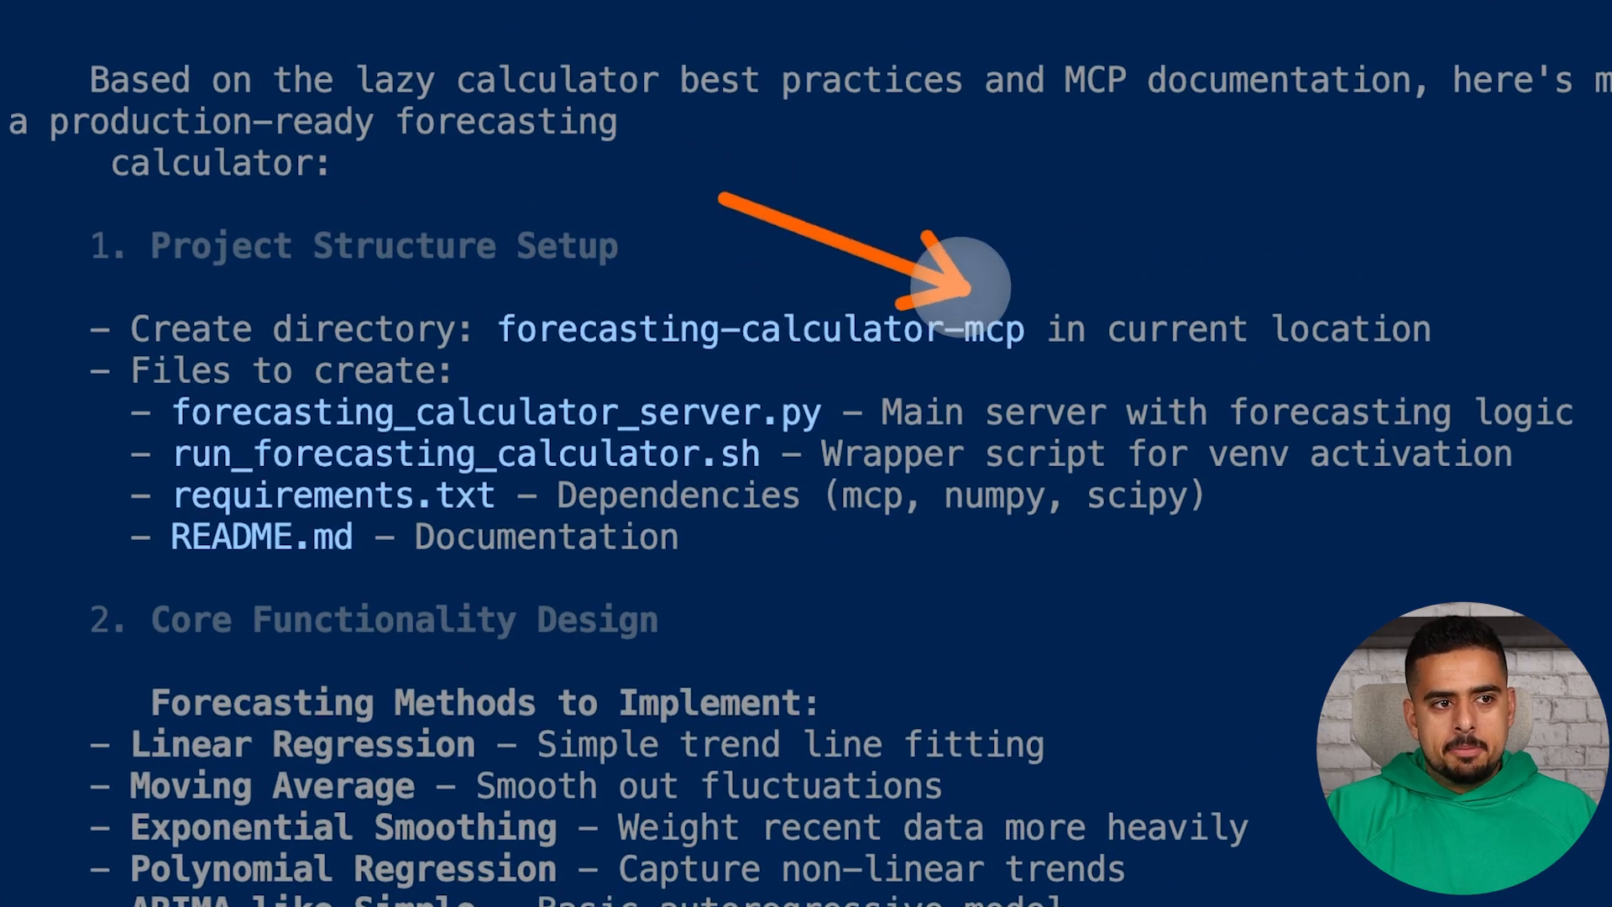
click(612, 238)
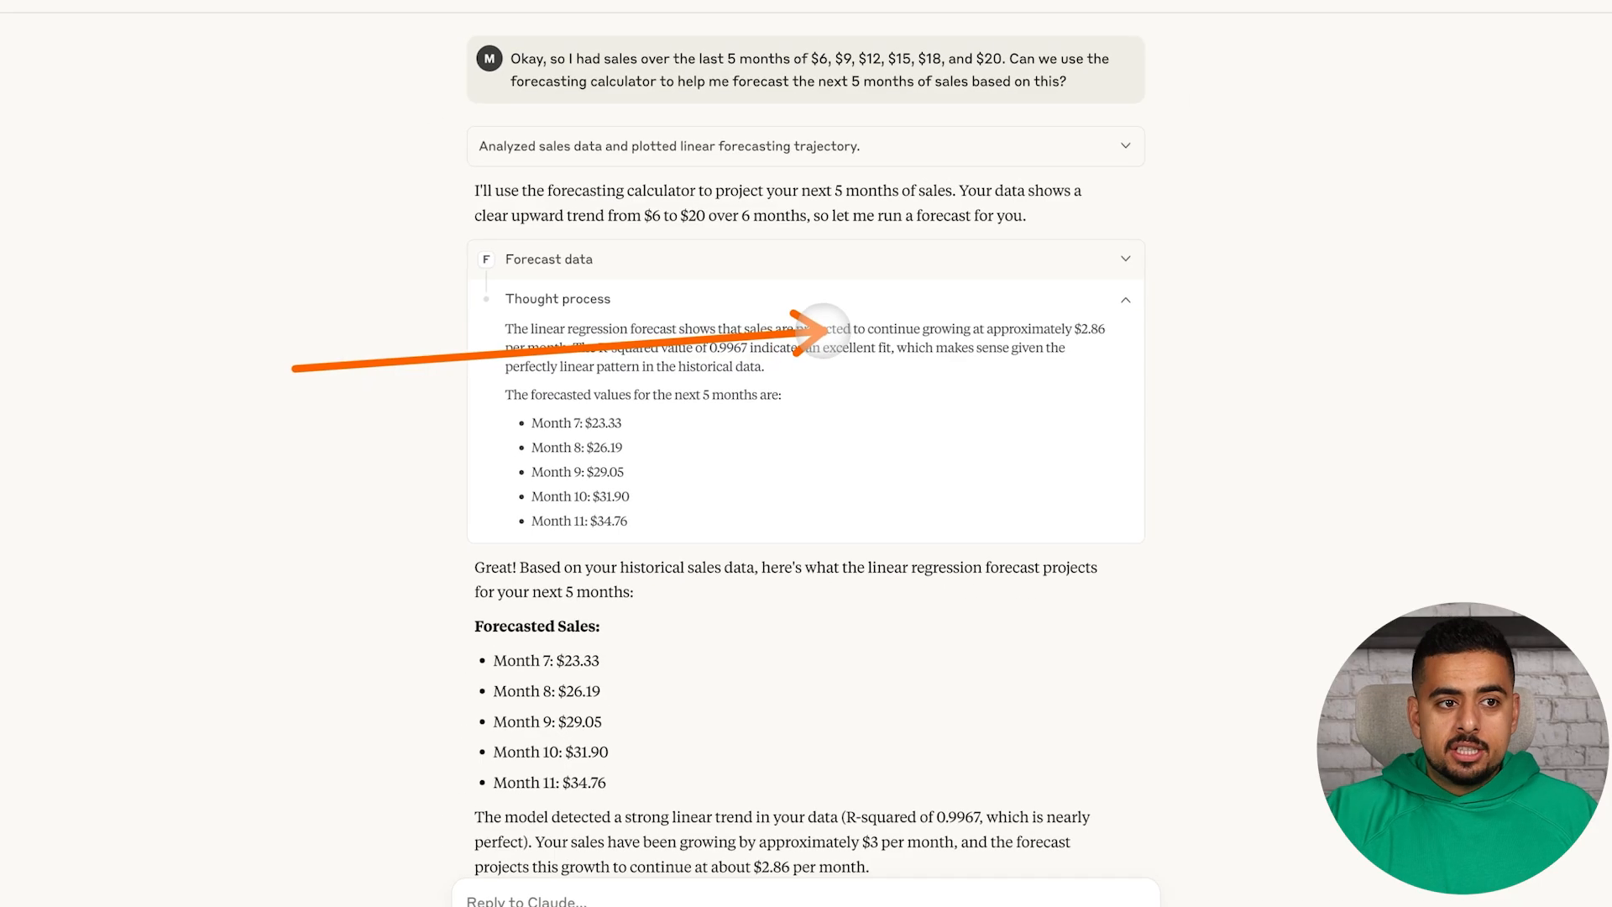
mouse_move(1063, 333)
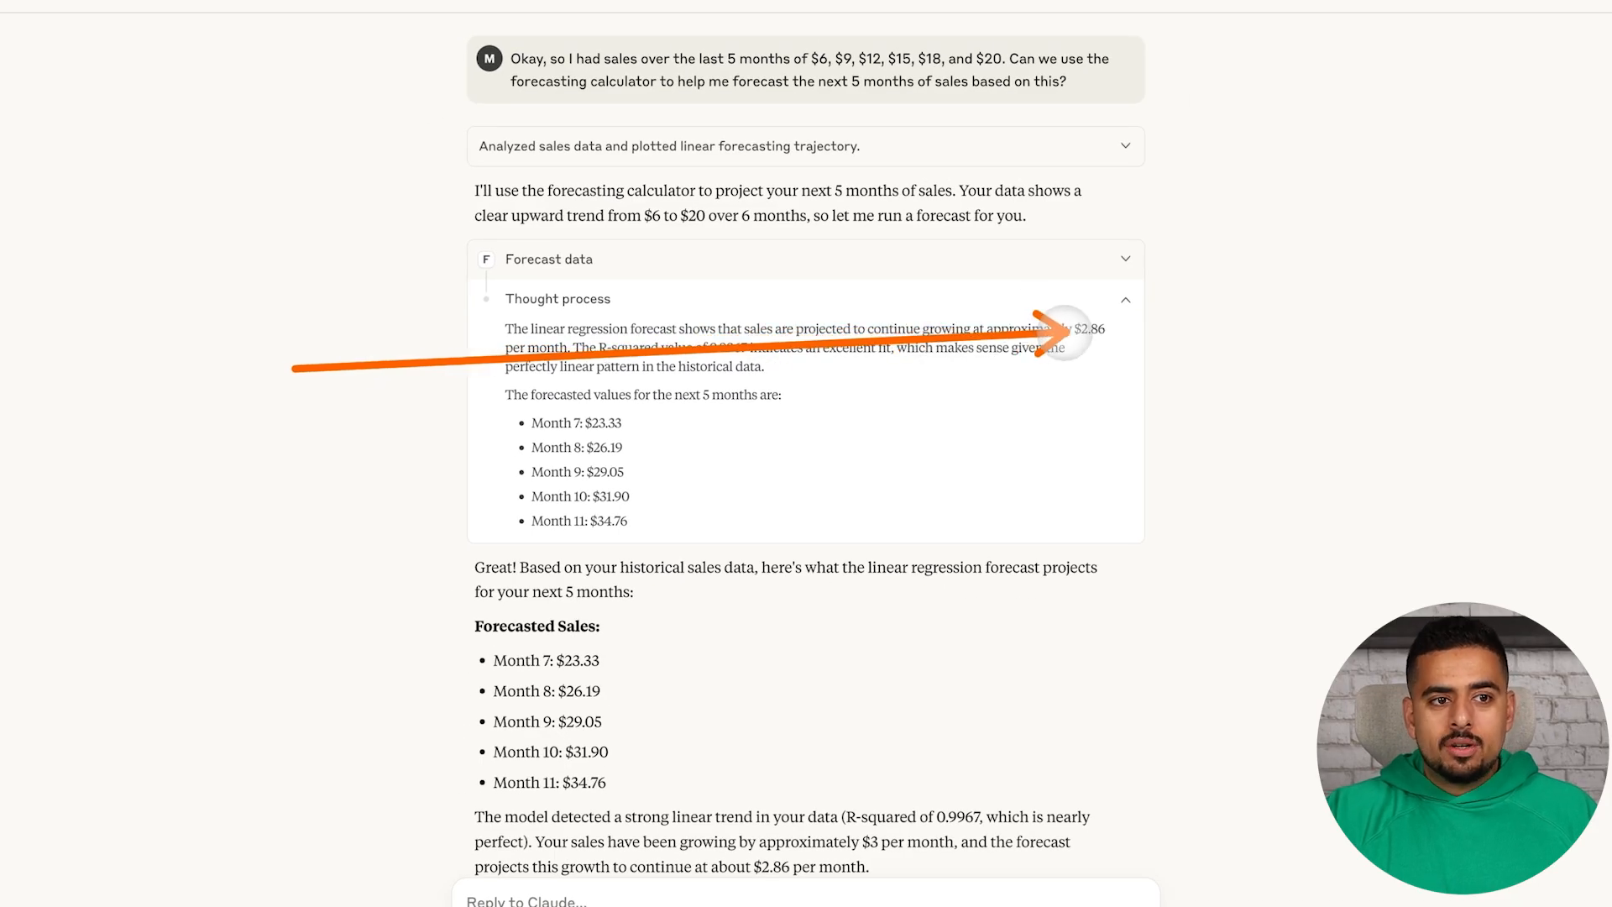